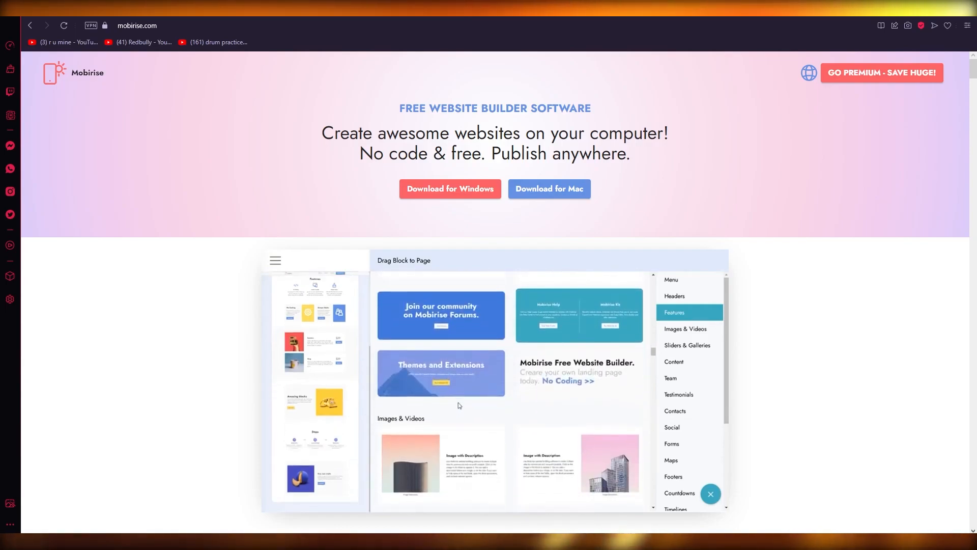
# Watch the editor demo video on the Mobirise homepage.
pyautogui.click(685, 328)
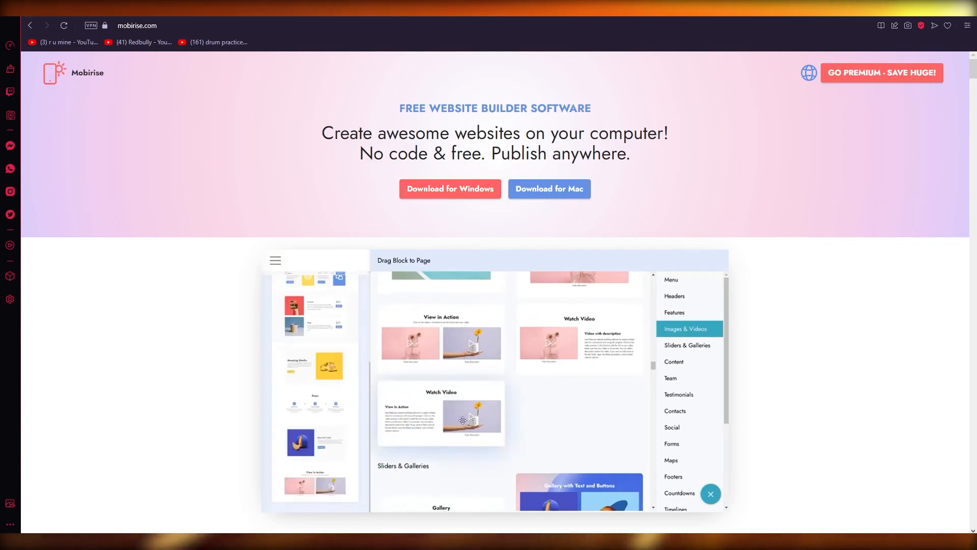
pyautogui.click(687, 345)
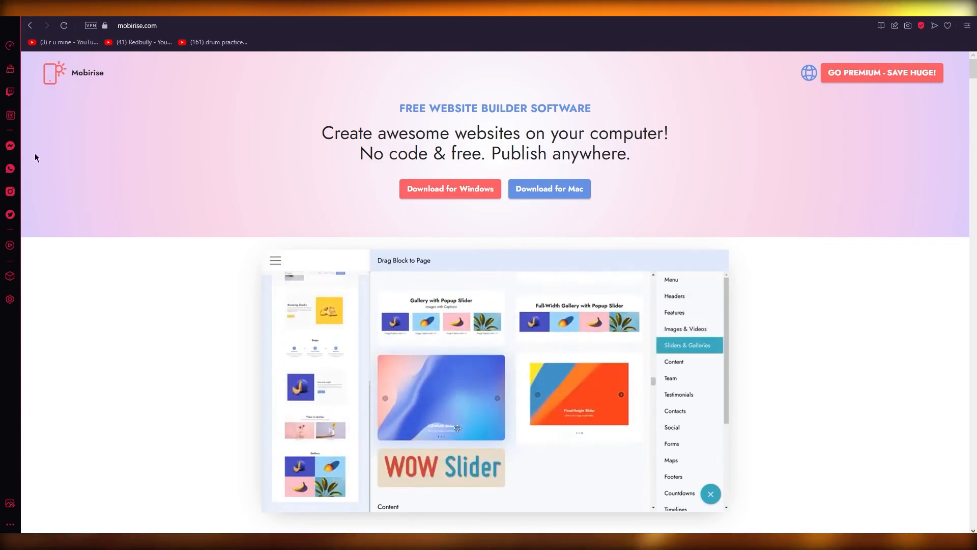
pyautogui.click(674, 361)
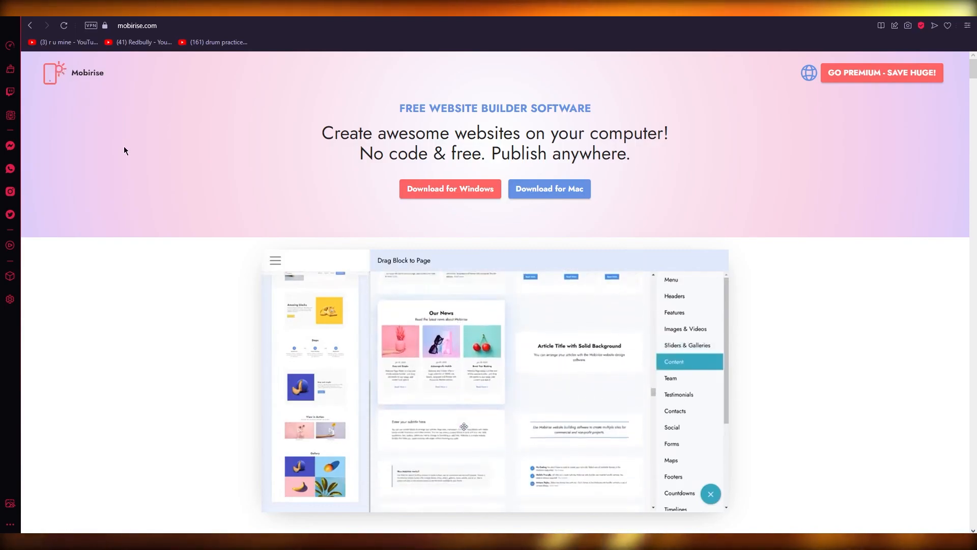
pyautogui.click(671, 378)
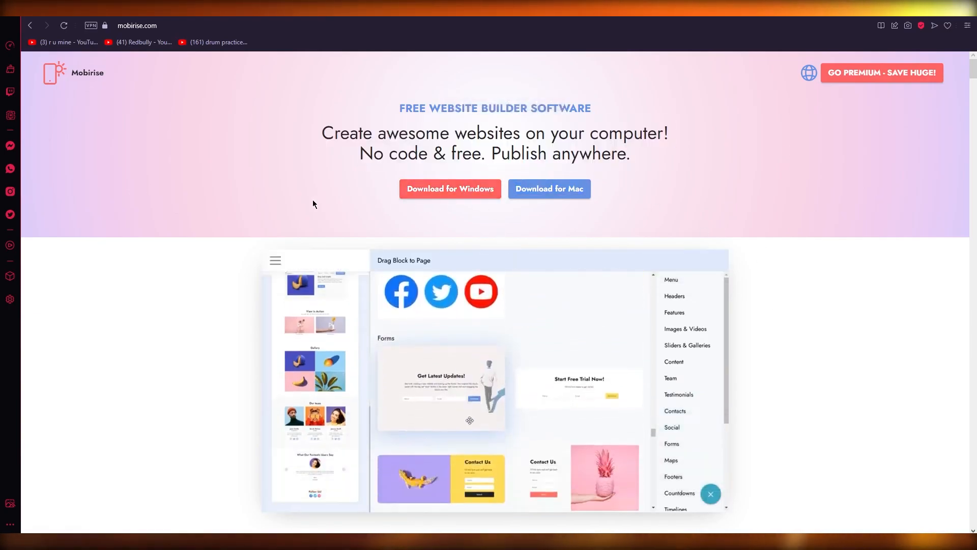
# Scroll below the video until the What is Mobirise?, For whom? and Why Mobirise? cards appear.
pyautogui.scroll(-3)
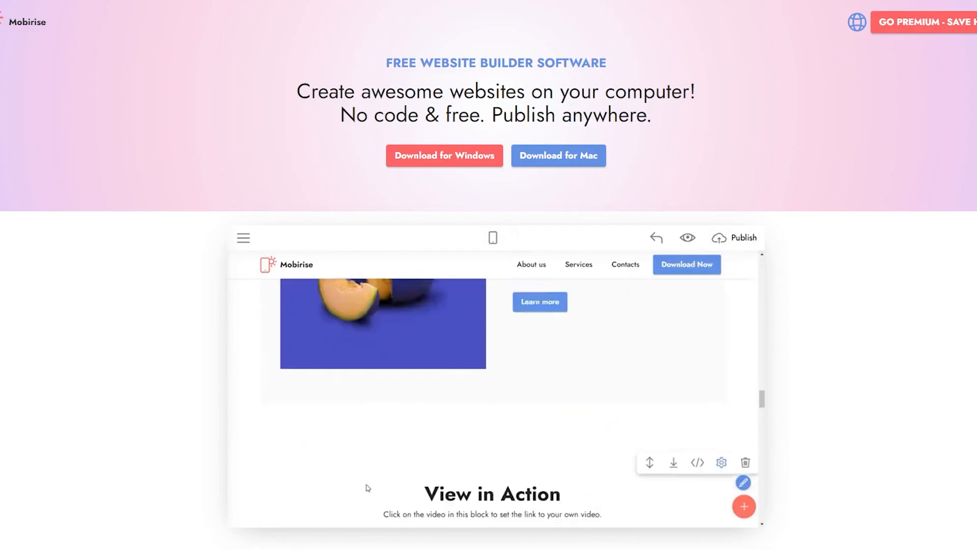
pyautogui.scroll(-3)
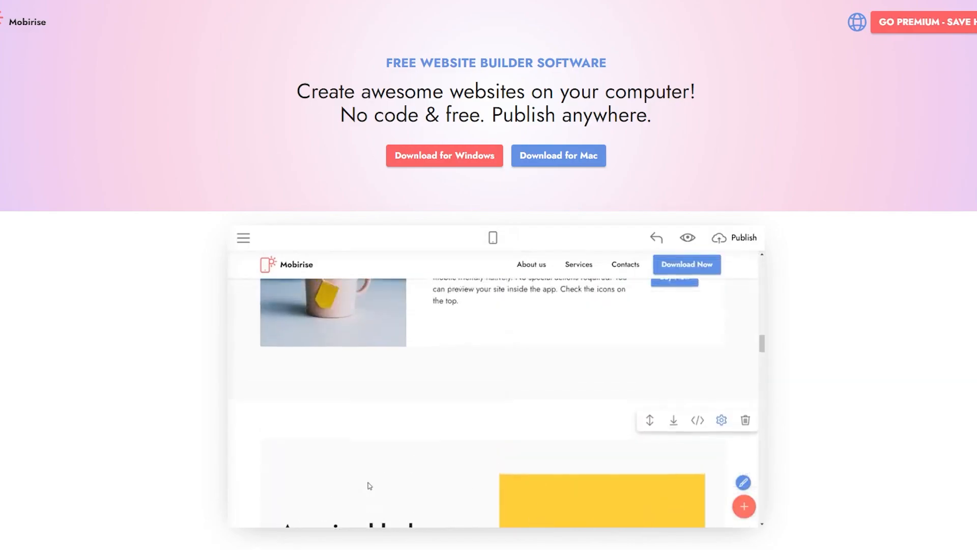
pyautogui.scroll(-3)
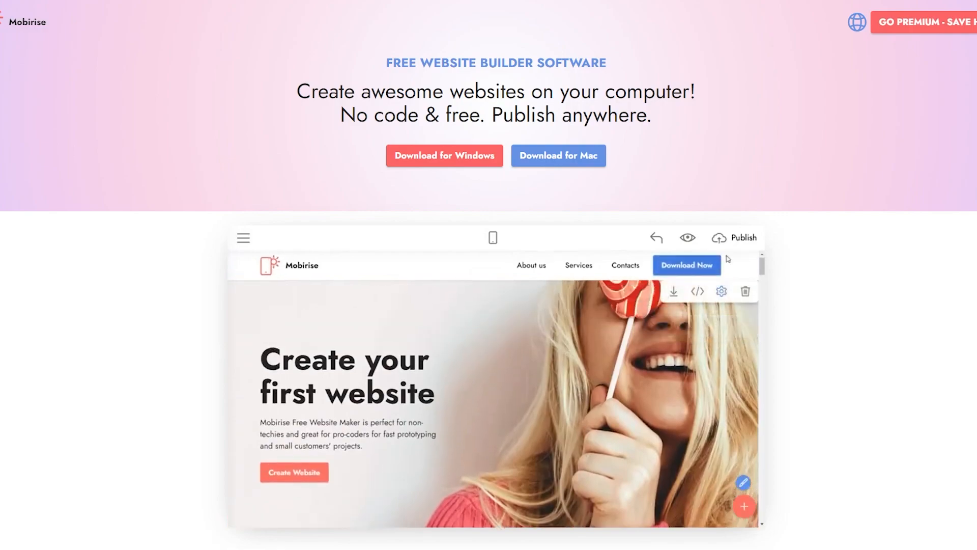
pyautogui.click(721, 291)
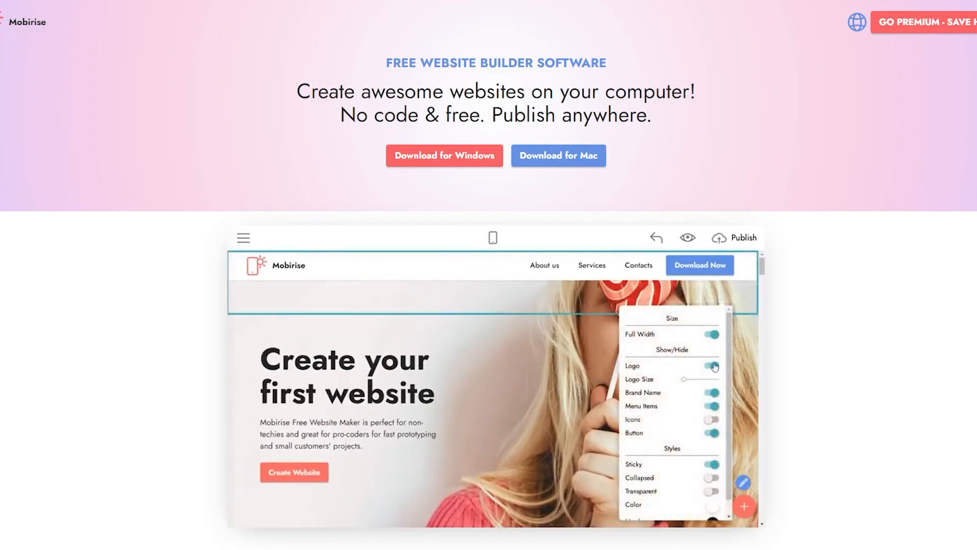
pyautogui.click(711, 419)
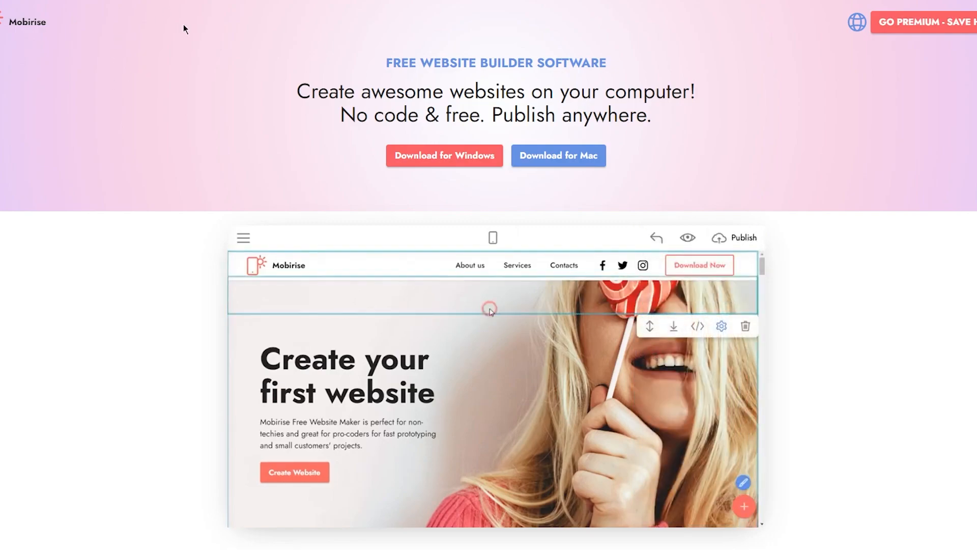
pyautogui.click(721, 326)
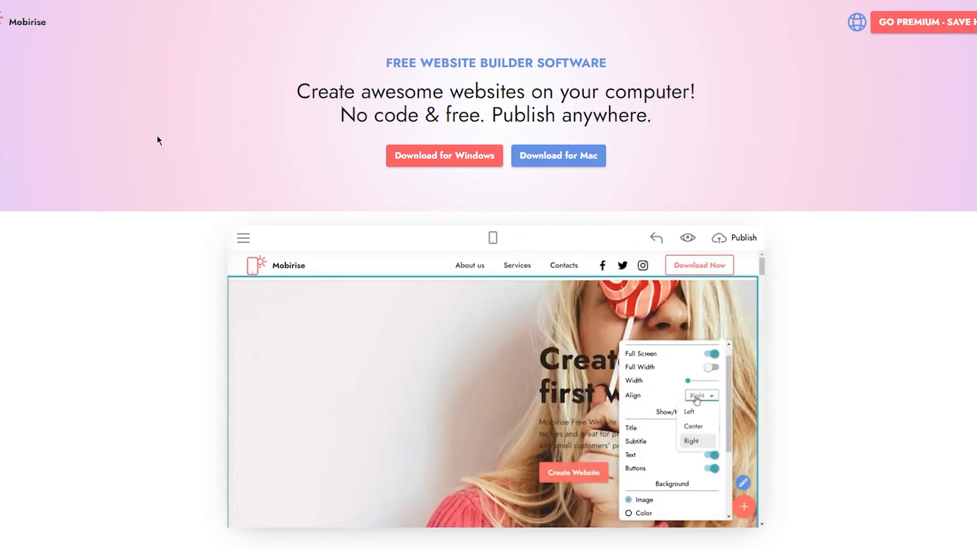
pyautogui.click(689, 411)
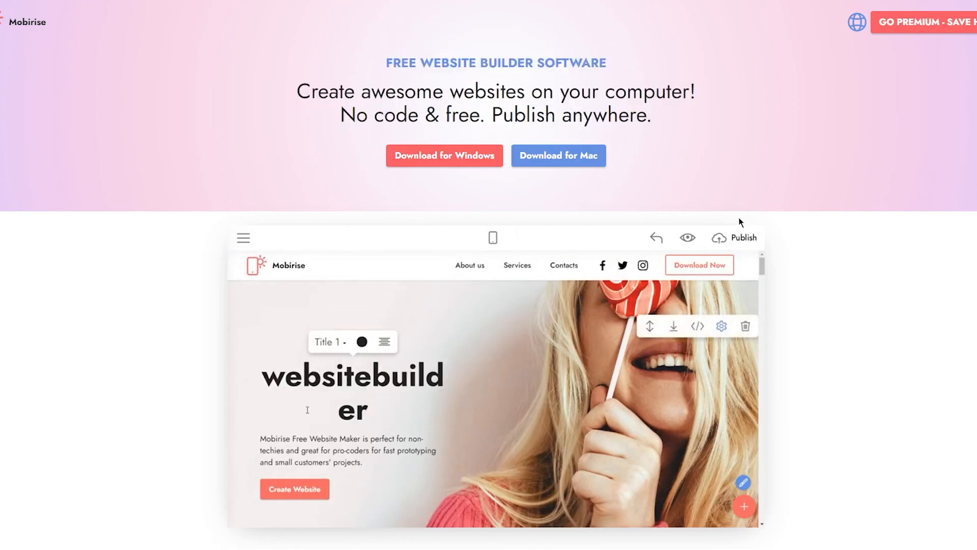
pyautogui.click(721, 326)
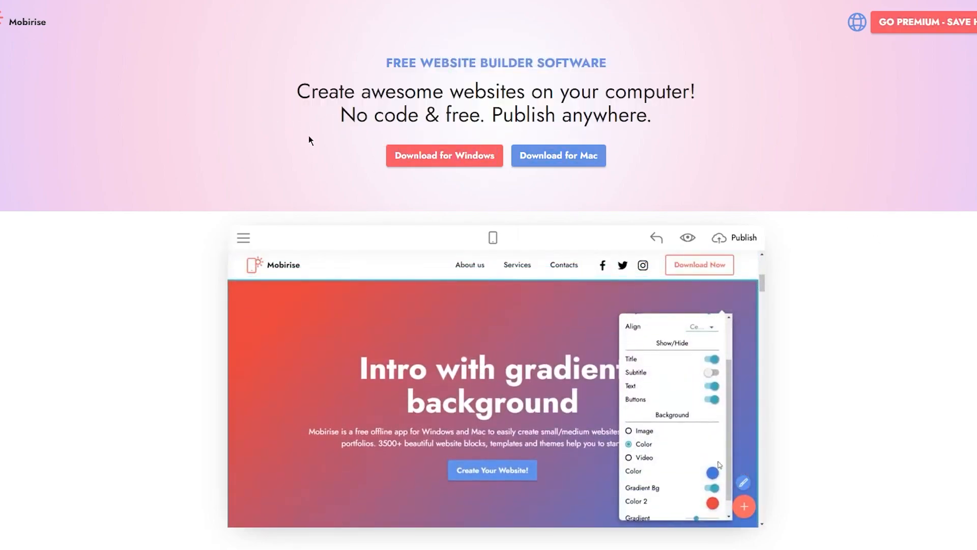
pyautogui.click(443, 155)
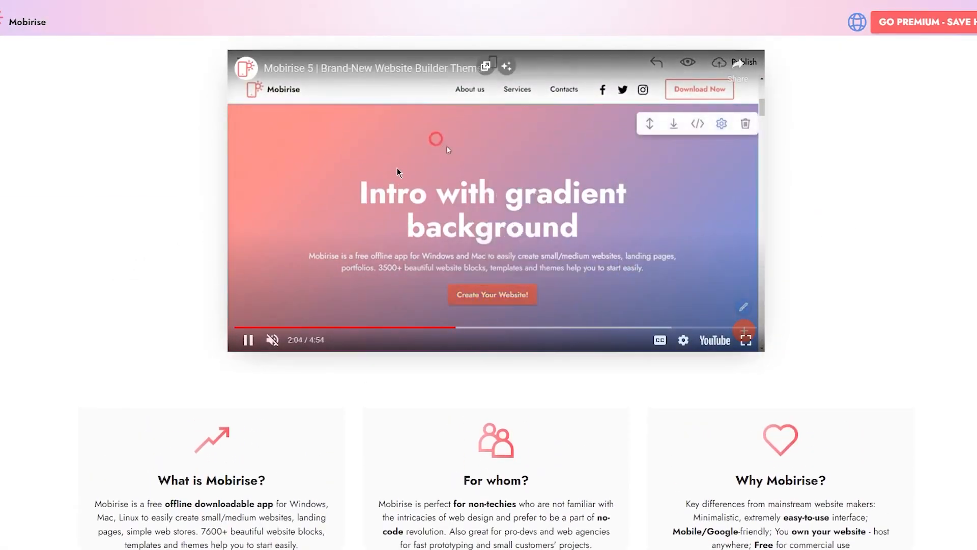
# Scroll past the how-it-works features to the 7600+ amazing templates heading.
pyautogui.scroll(-3)
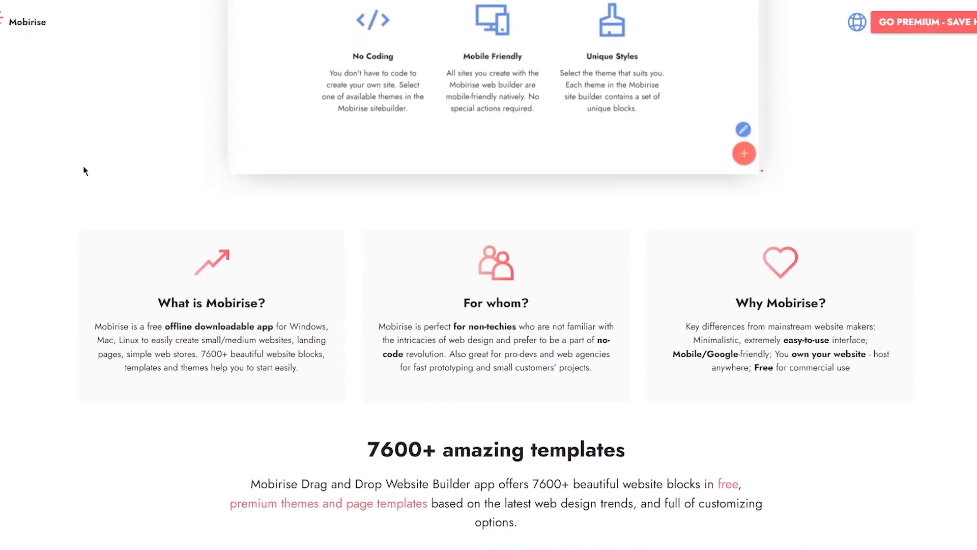
pyautogui.scroll(-3)
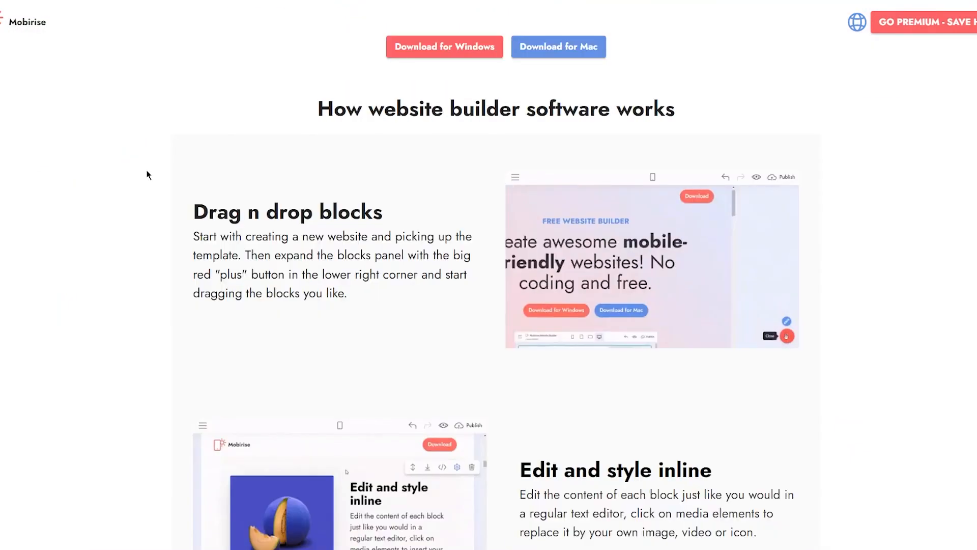
pyautogui.scroll(-3)
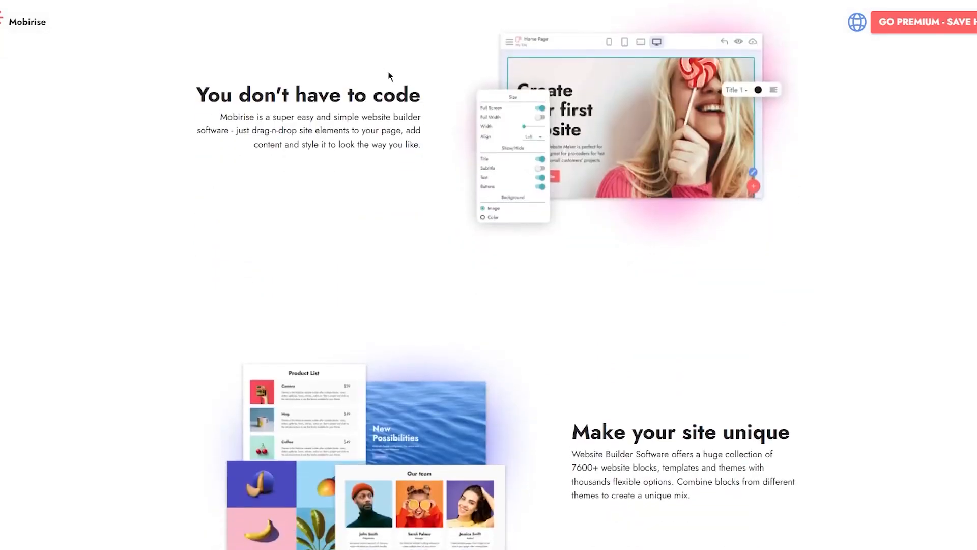
pyautogui.scroll(-3)
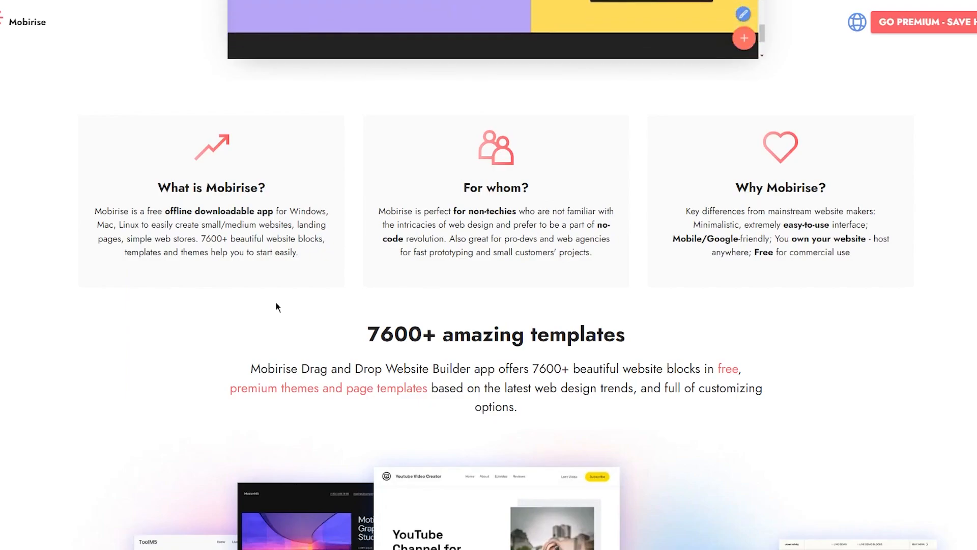
# Scroll past the 'Join 1,000,000+ happy users' photos to 'How website builder software works'.
pyautogui.scroll(-3)
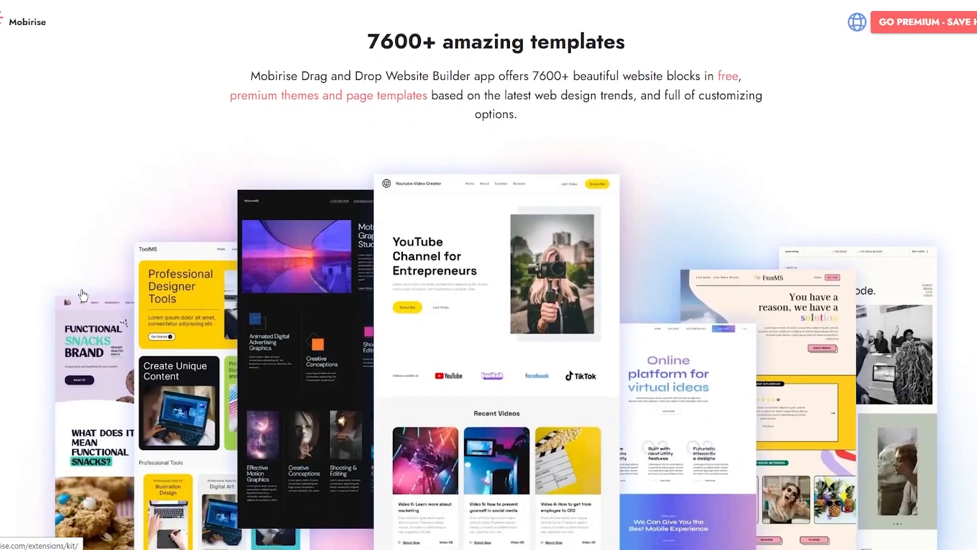
pyautogui.scroll(-3)
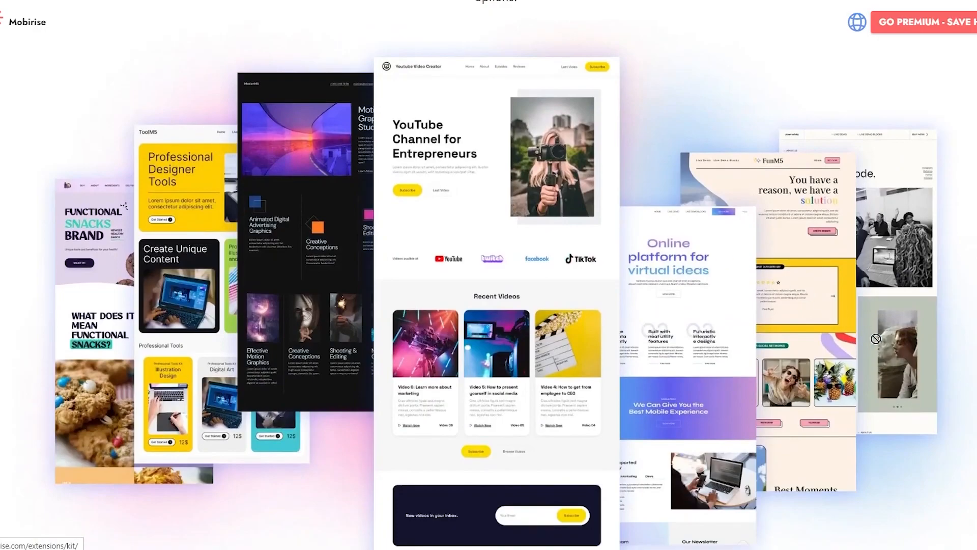
pyautogui.moveTo(949, 381)
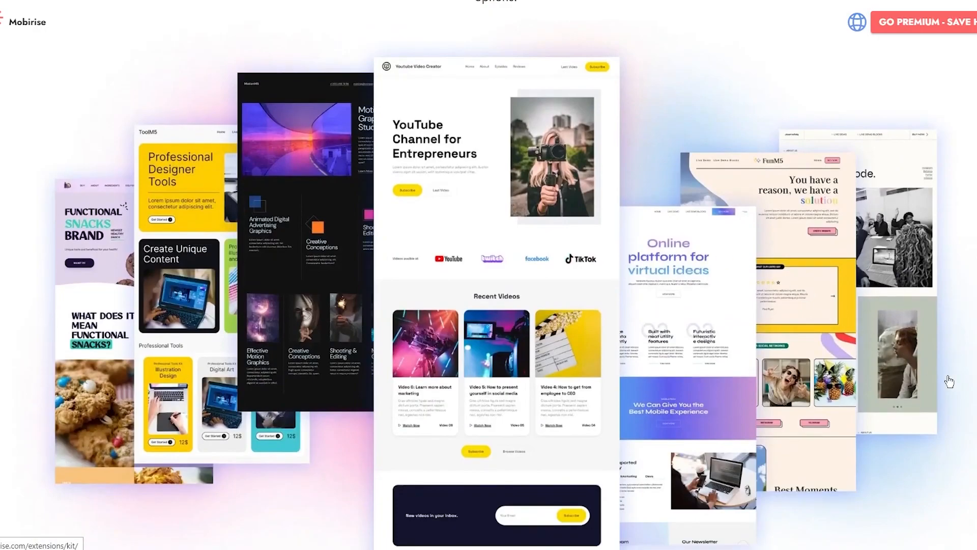
pyautogui.moveTo(929, 429)
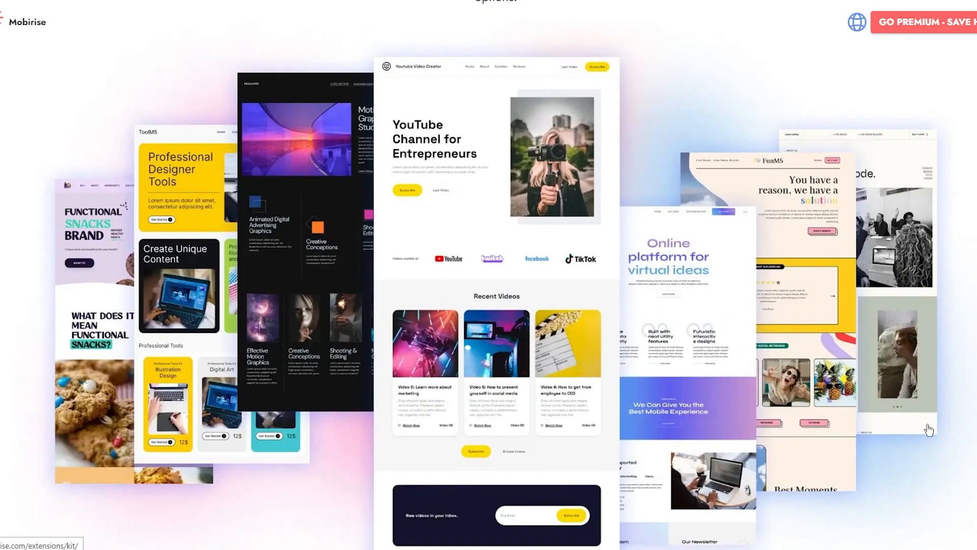
pyautogui.scroll(-3)
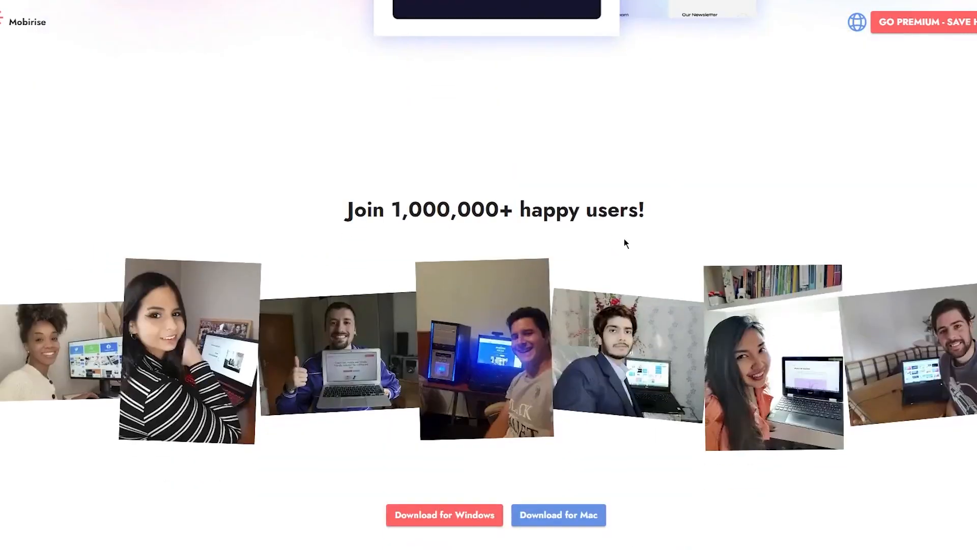
pyautogui.scroll(-3)
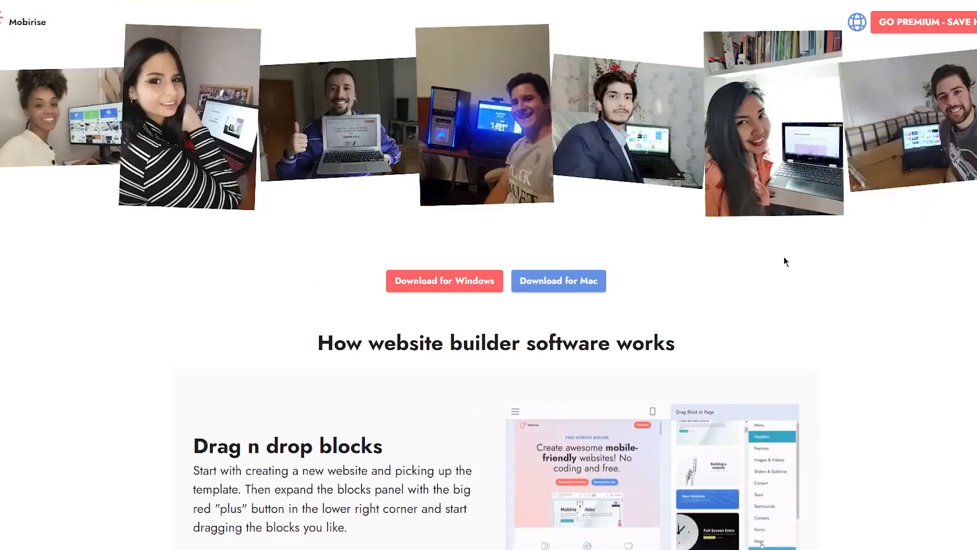
pyautogui.click(444, 280)
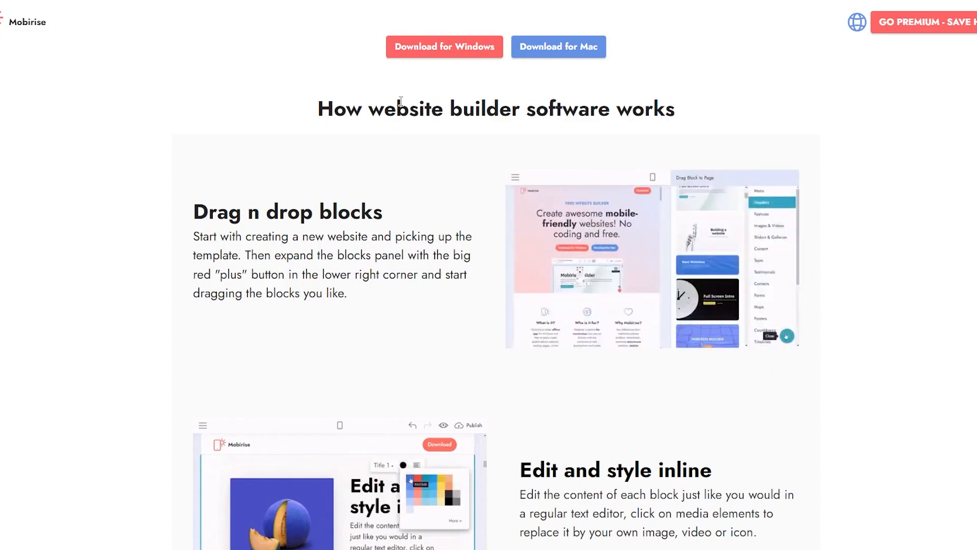
# Scroll to the Edit and style inline and Set block parameters sections, clicking three items.
pyautogui.scroll(-3)
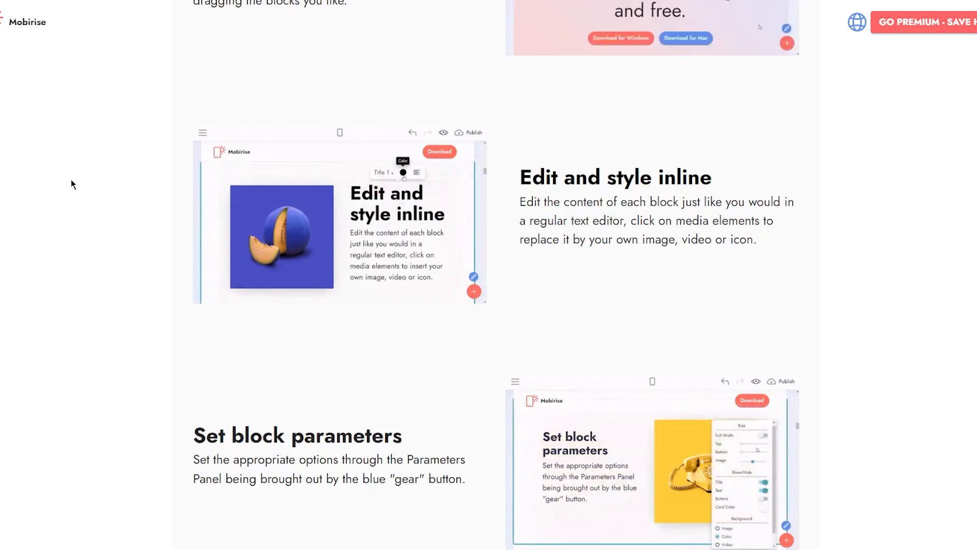
pyautogui.scroll(-3)
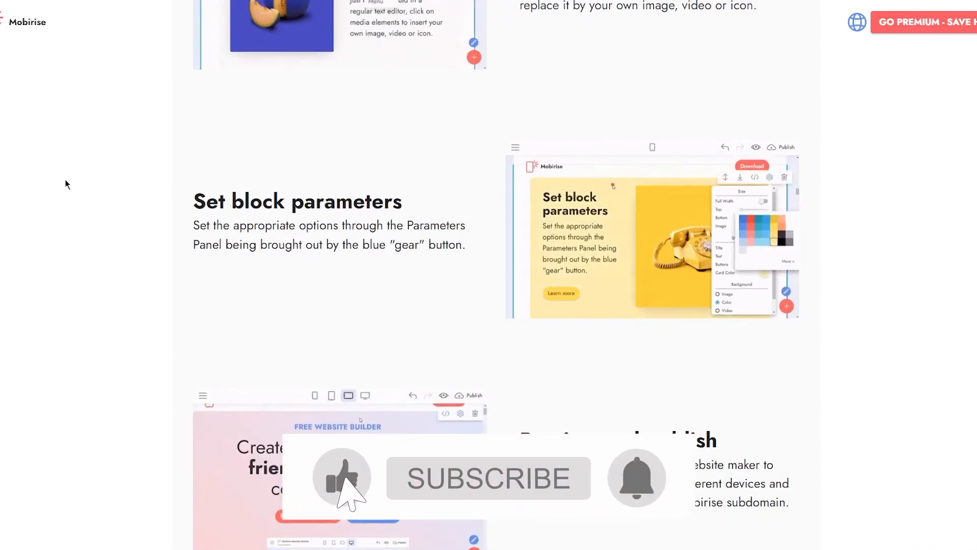
pyautogui.scroll(-3)
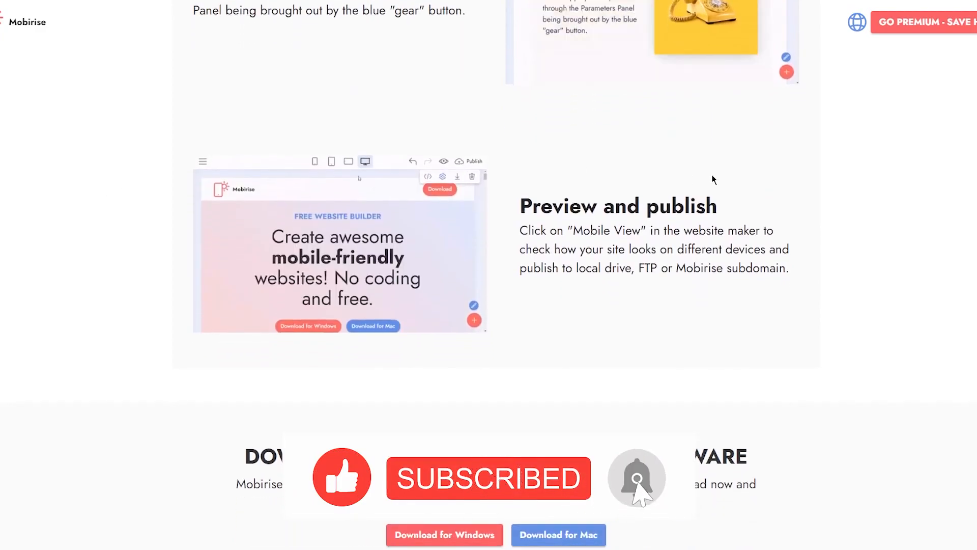
pyautogui.click(315, 161)
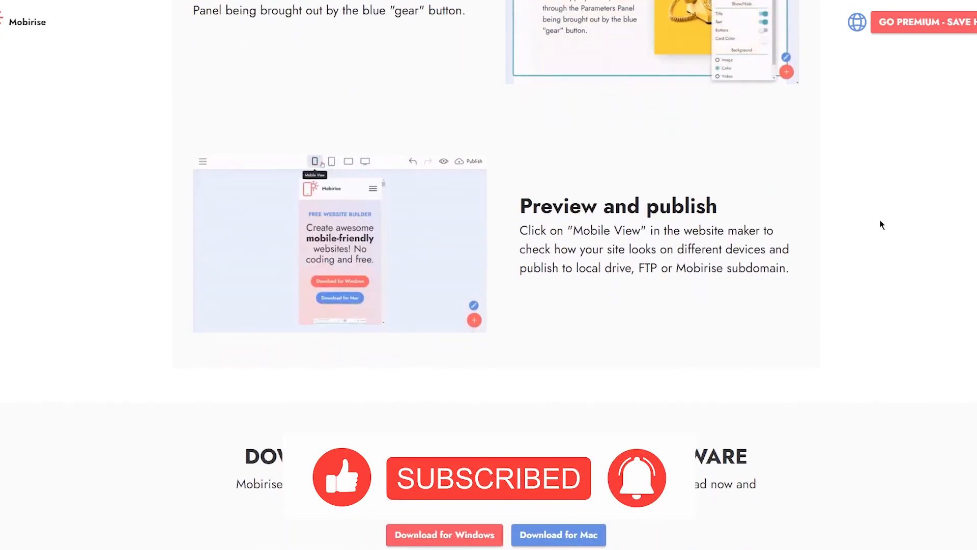
pyautogui.click(348, 161)
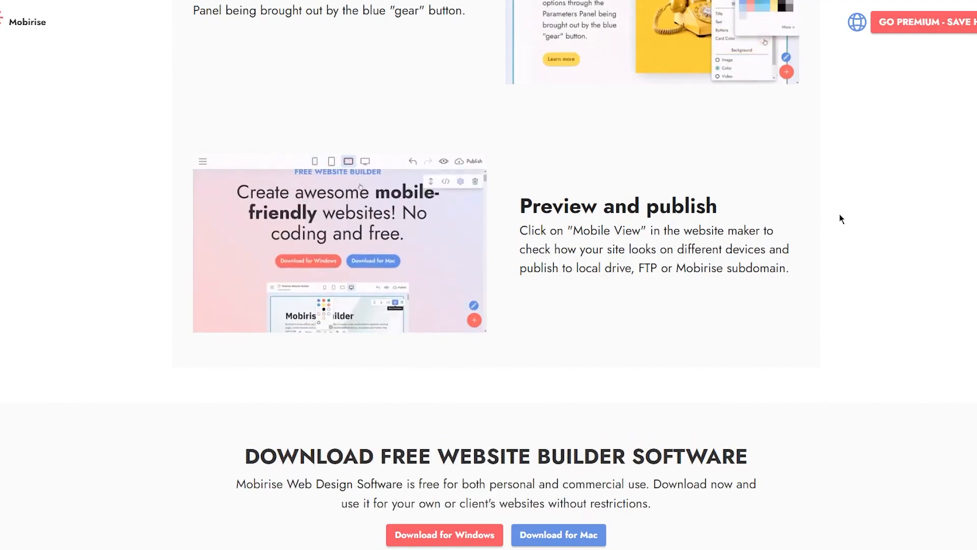
pyautogui.click(365, 161)
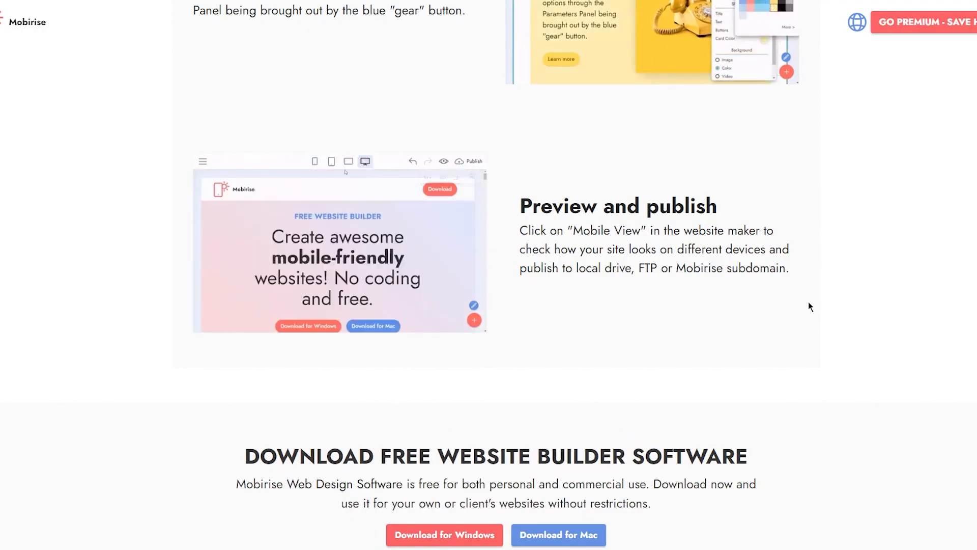
# Continue through Preview and publish, Download and You don't have to code to Automagically mobile.
pyautogui.scroll(-3)
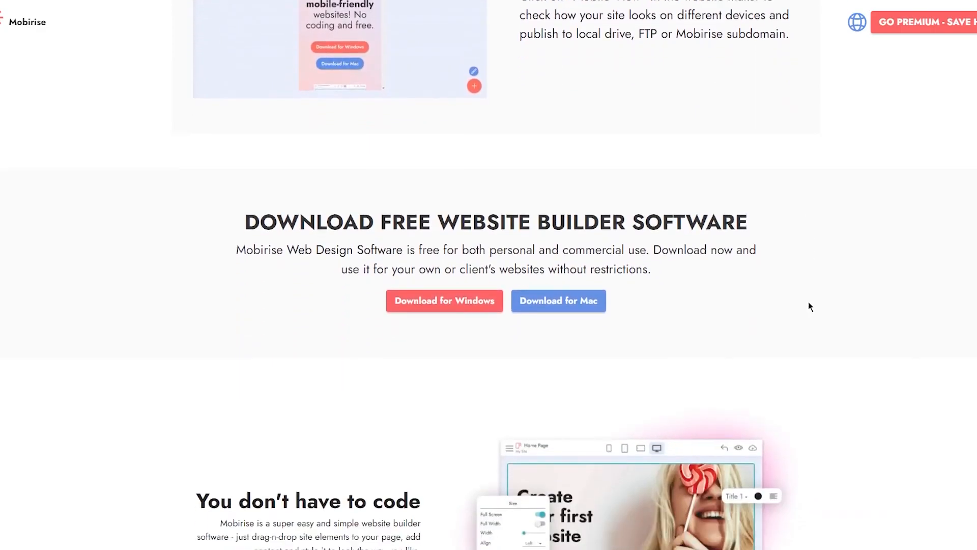
pyautogui.scroll(-3)
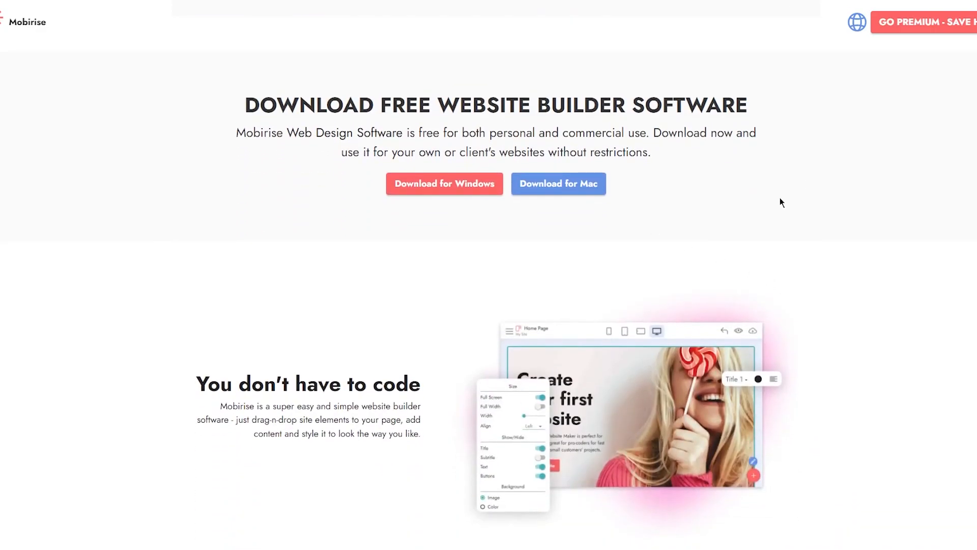
pyautogui.moveTo(772, 200)
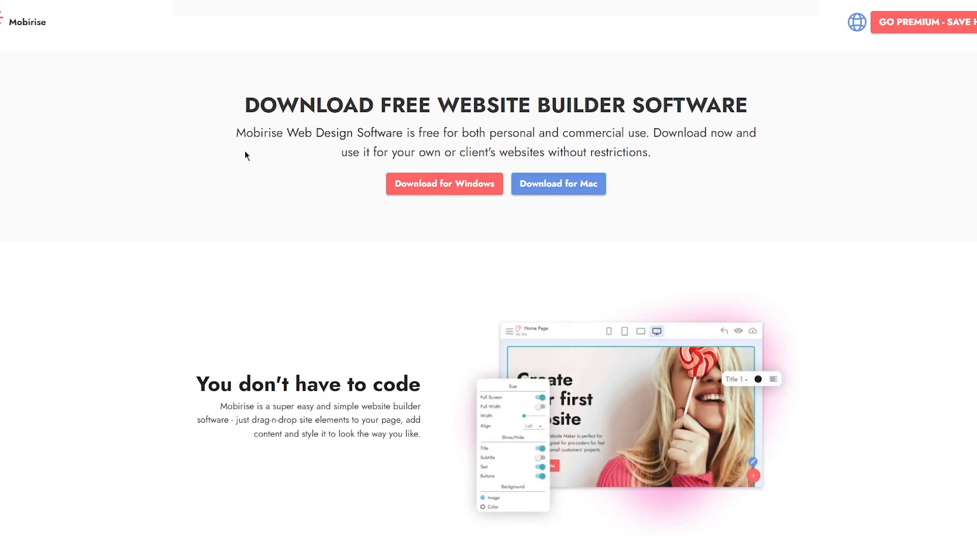
pyautogui.scroll(-3)
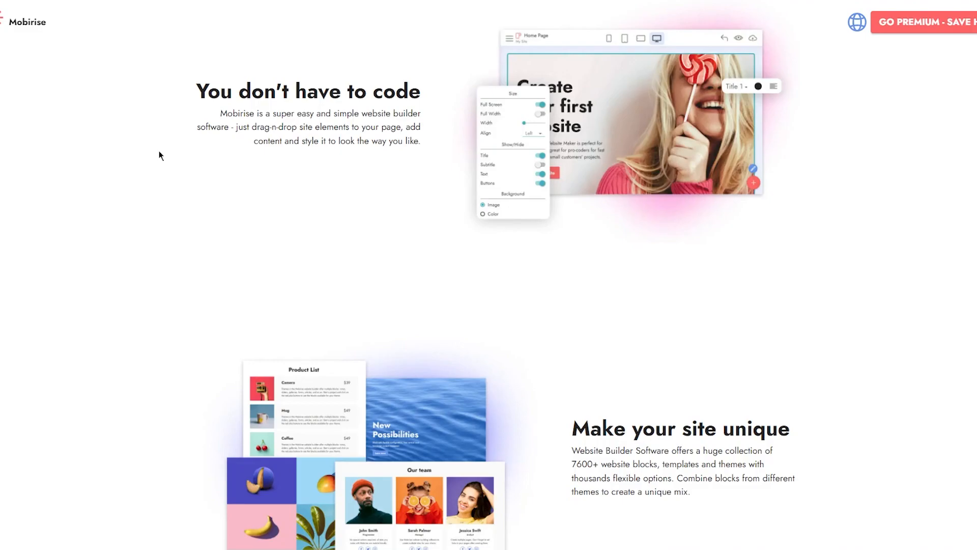
pyautogui.scroll(-3)
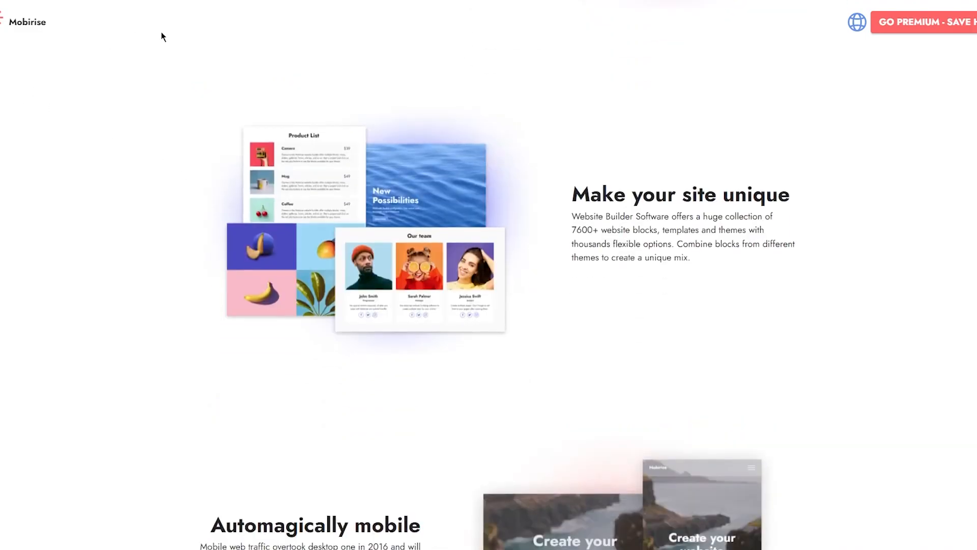
pyautogui.moveTo(328, 79)
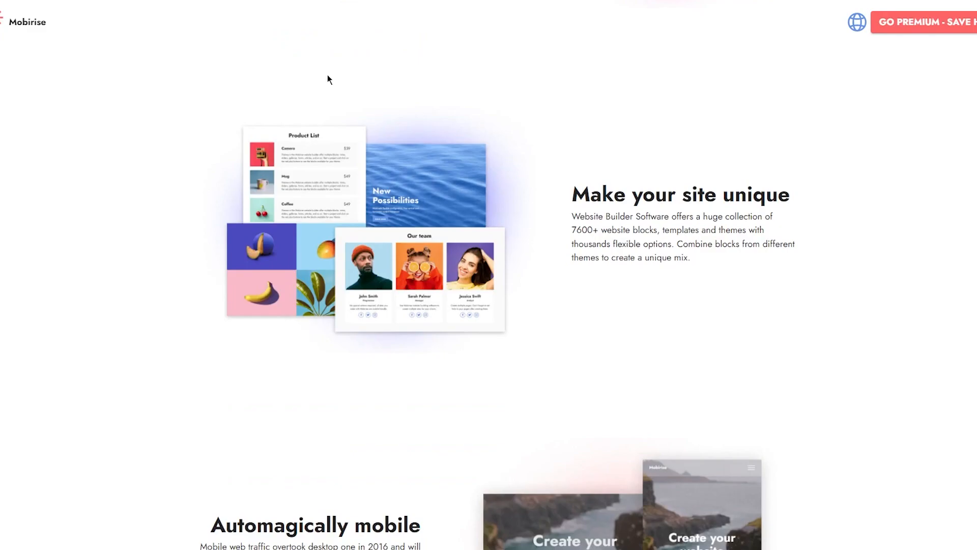
pyautogui.scroll(-3)
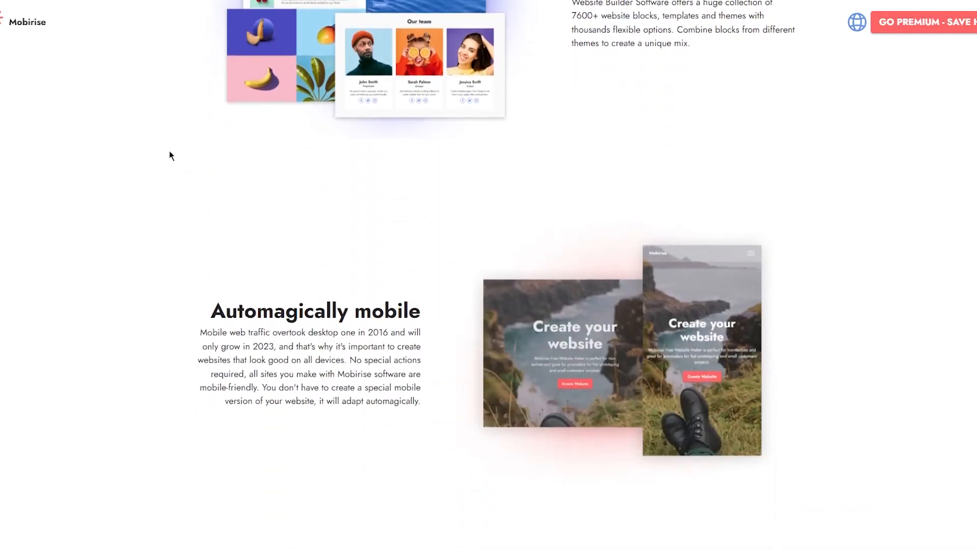
pyautogui.scroll(-3)
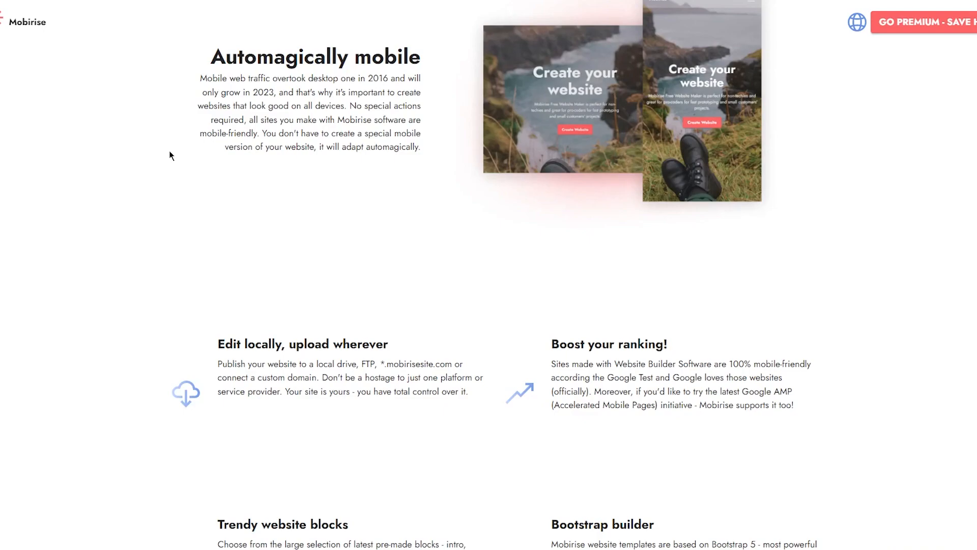
# Scroll the extensions grid until the Popup builder, Blog features and Shop blocks cards show.
pyautogui.scroll(-3)
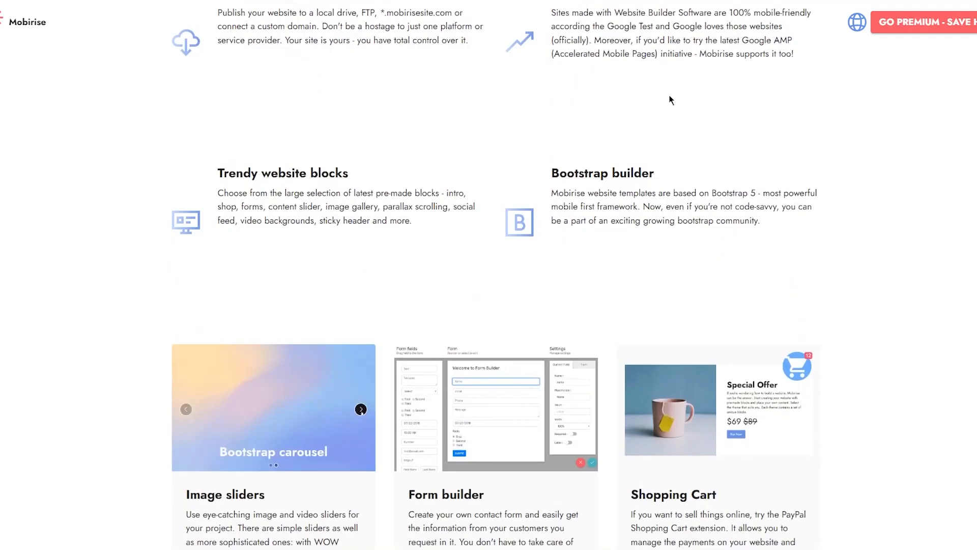
pyautogui.scroll(-3)
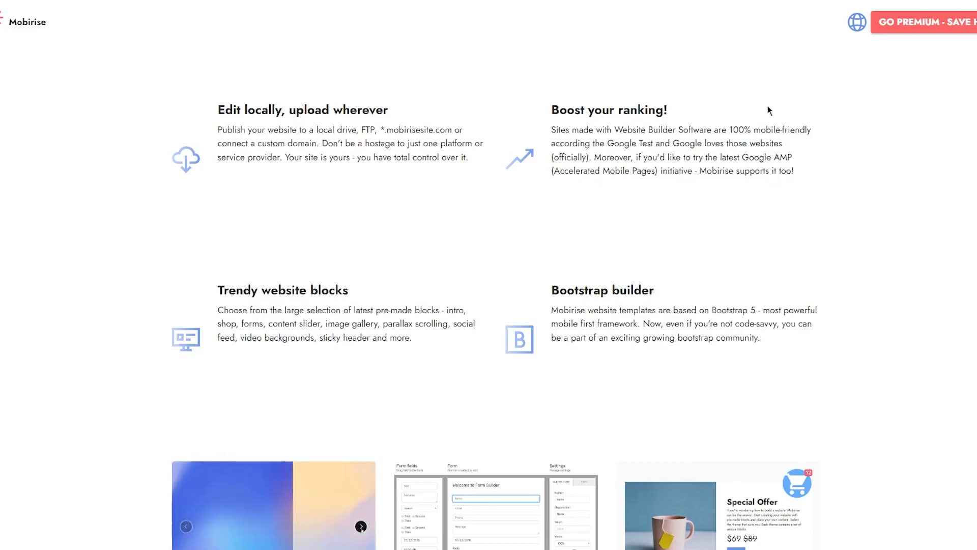
pyautogui.scroll(-3)
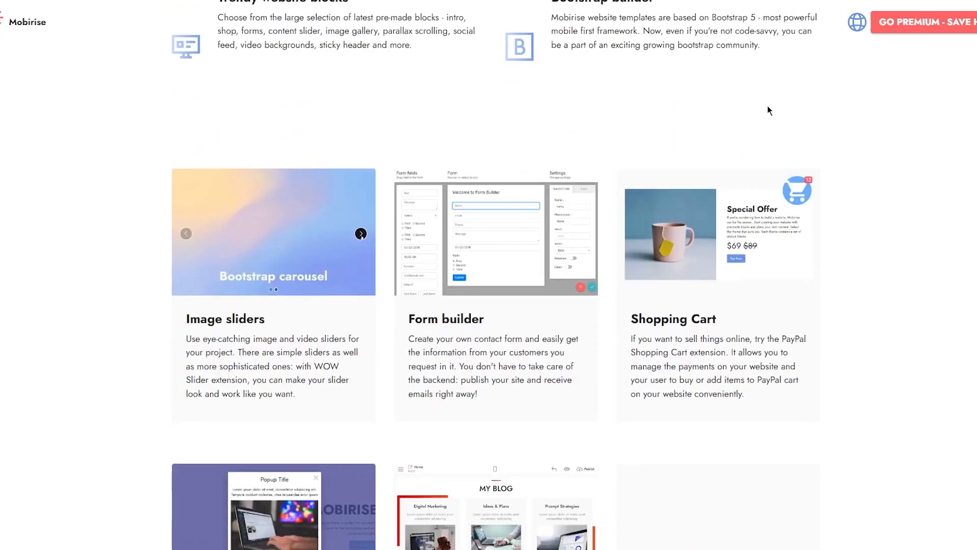
pyautogui.scroll(-3)
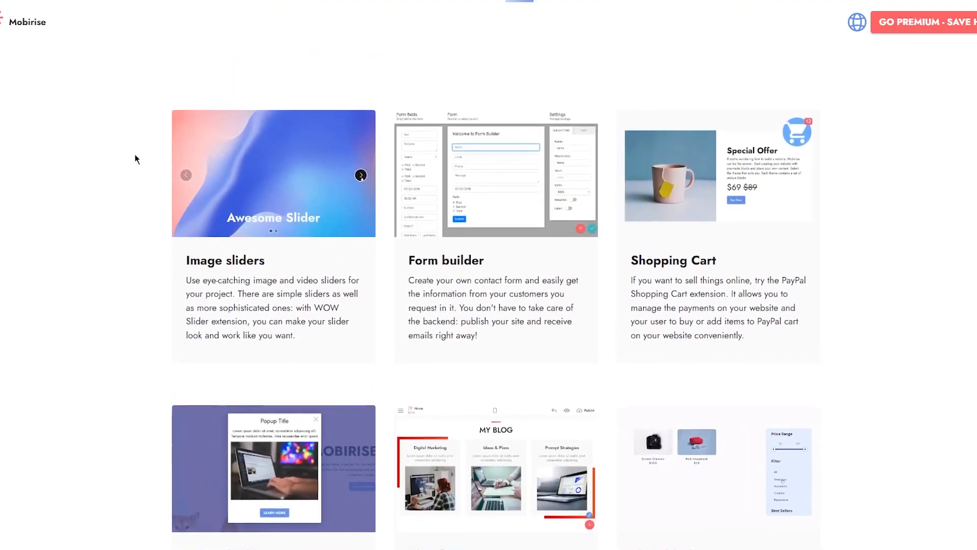
pyautogui.click(361, 175)
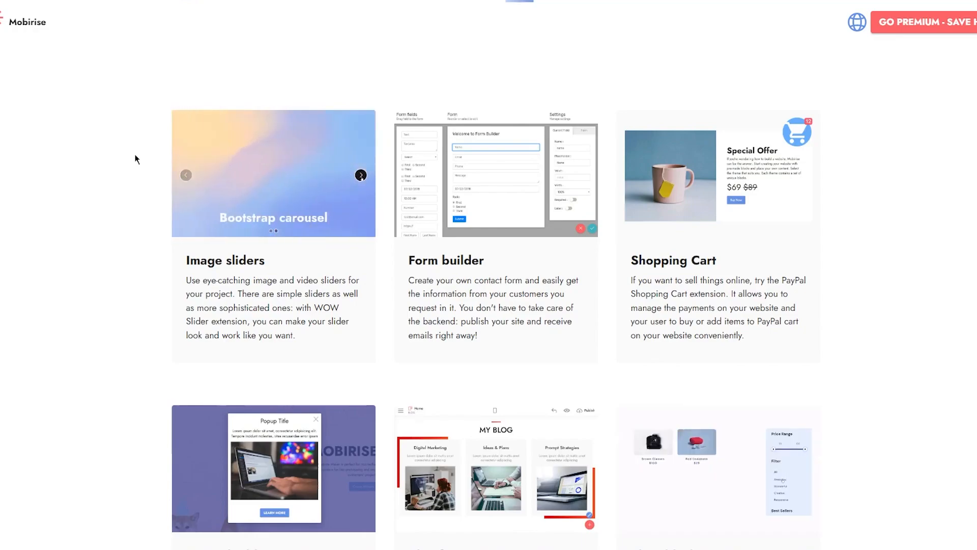
pyautogui.click(361, 175)
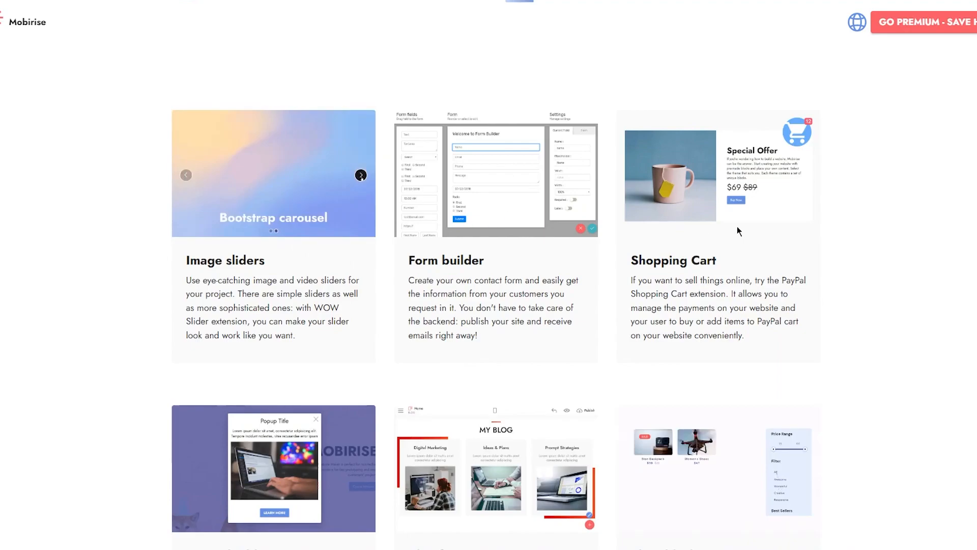
pyautogui.scroll(-3)
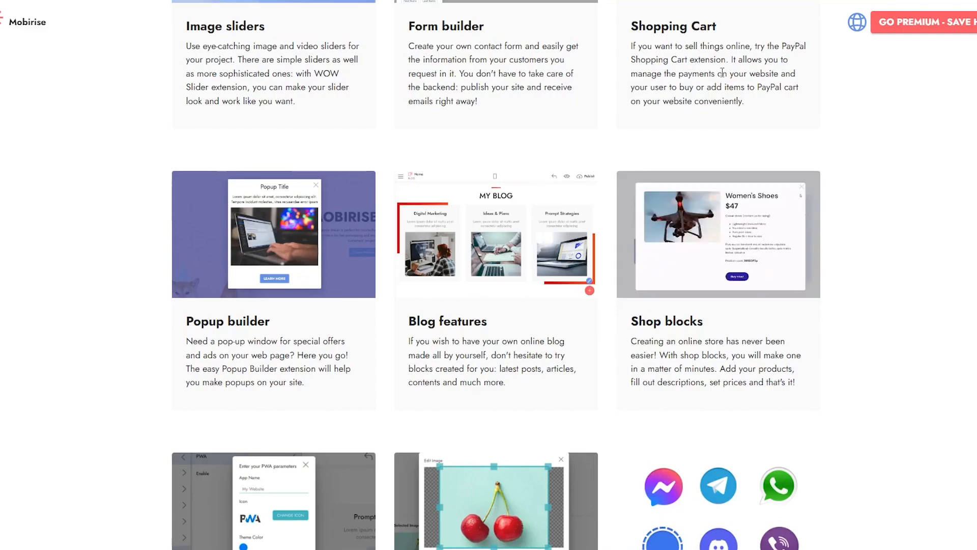
# Scroll past the PWA builder, Custom domain and Smart Cart cards to Code Editor.
pyautogui.scroll(-3)
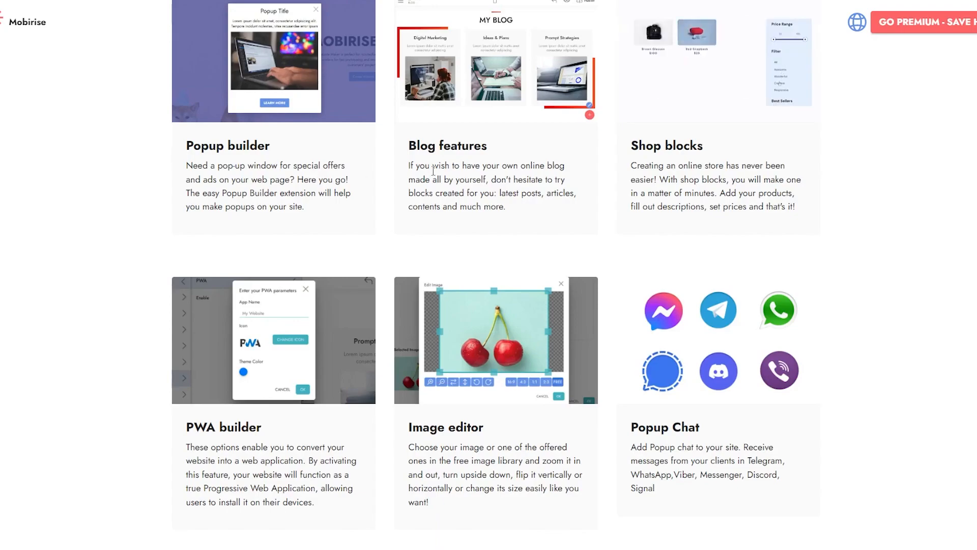
pyautogui.scroll(-3)
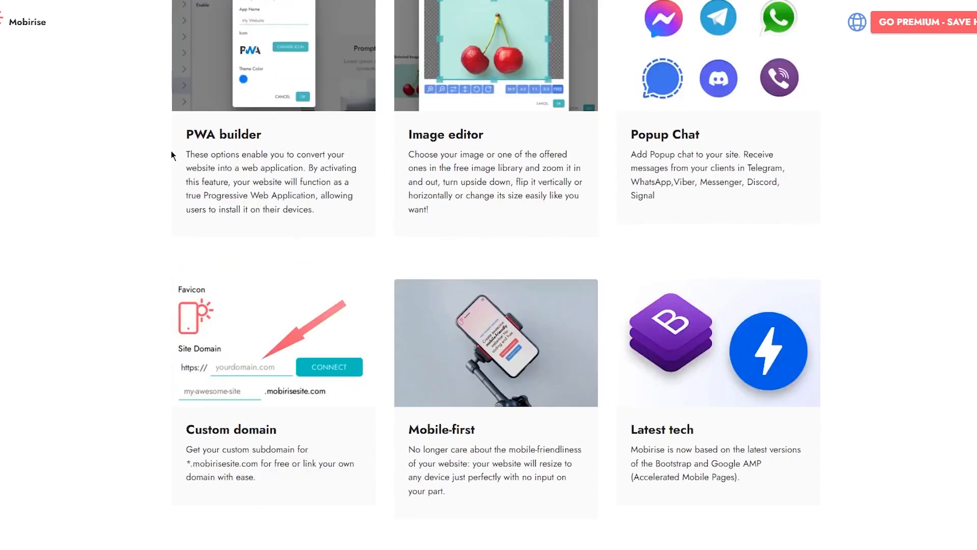
pyautogui.scroll(-3)
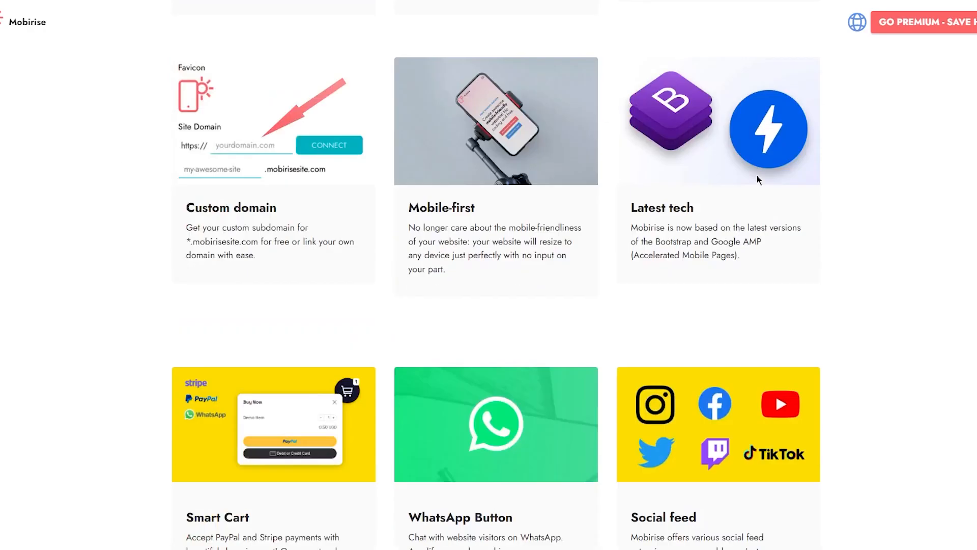
pyautogui.scroll(-3)
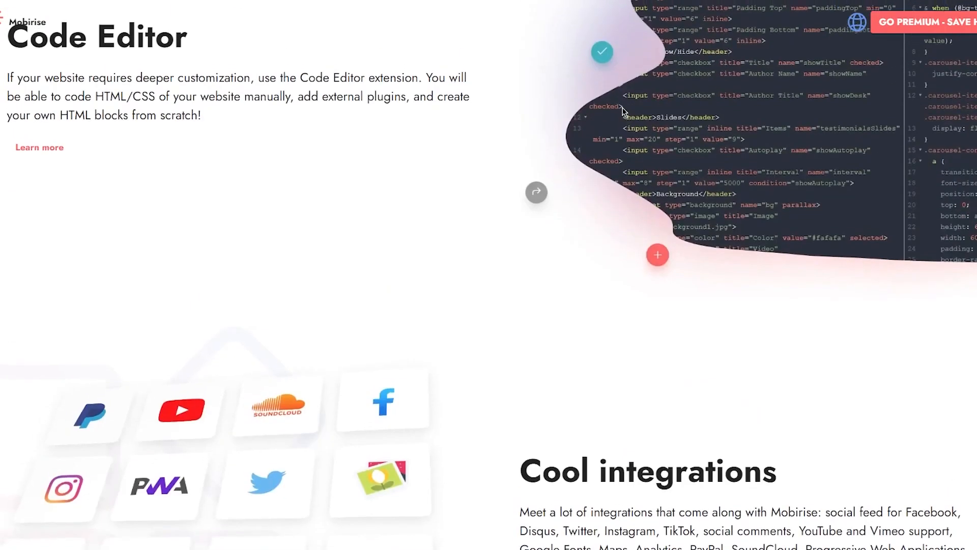
# Scroll down from Code Editor until Cool integrations is fully visible.
pyautogui.scroll(-3)
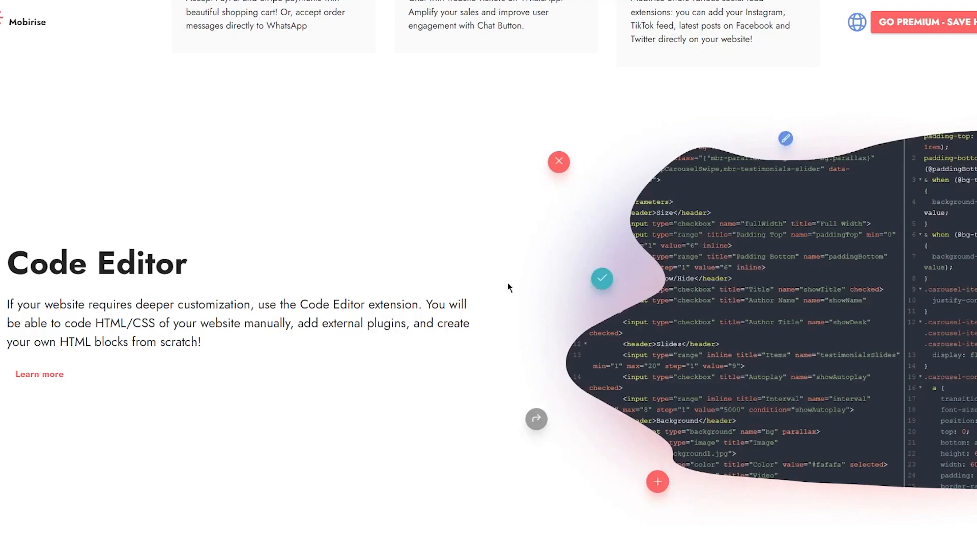
pyautogui.moveTo(128, 361)
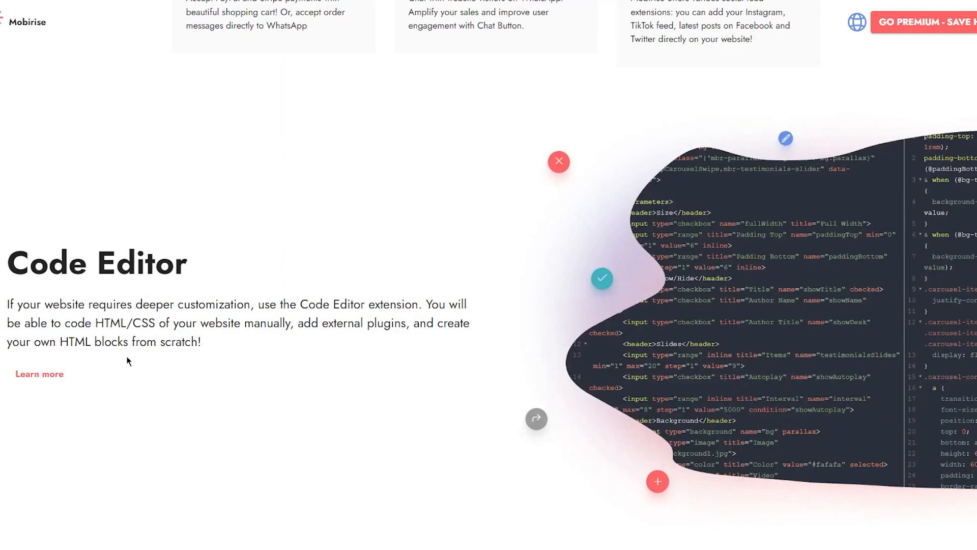
pyautogui.moveTo(474, 315)
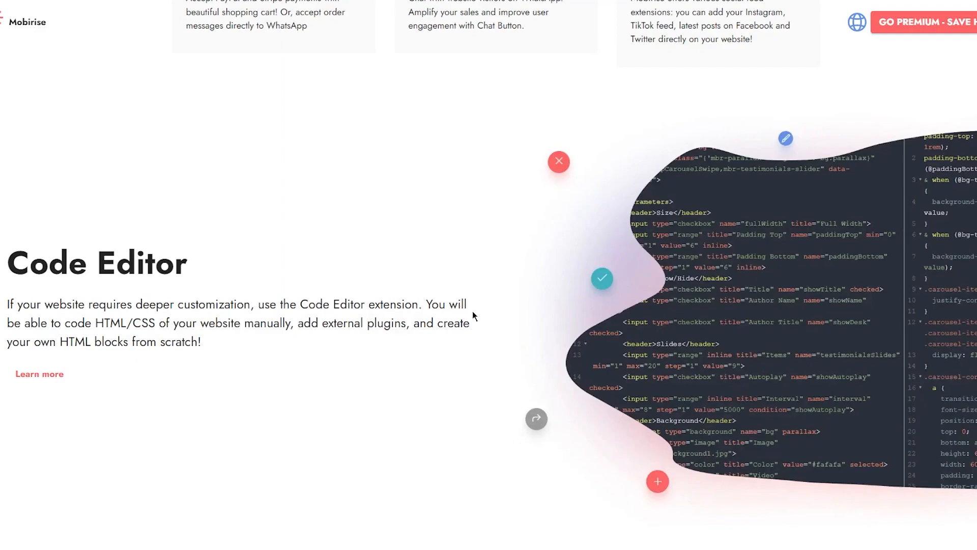
pyautogui.moveTo(277, 400)
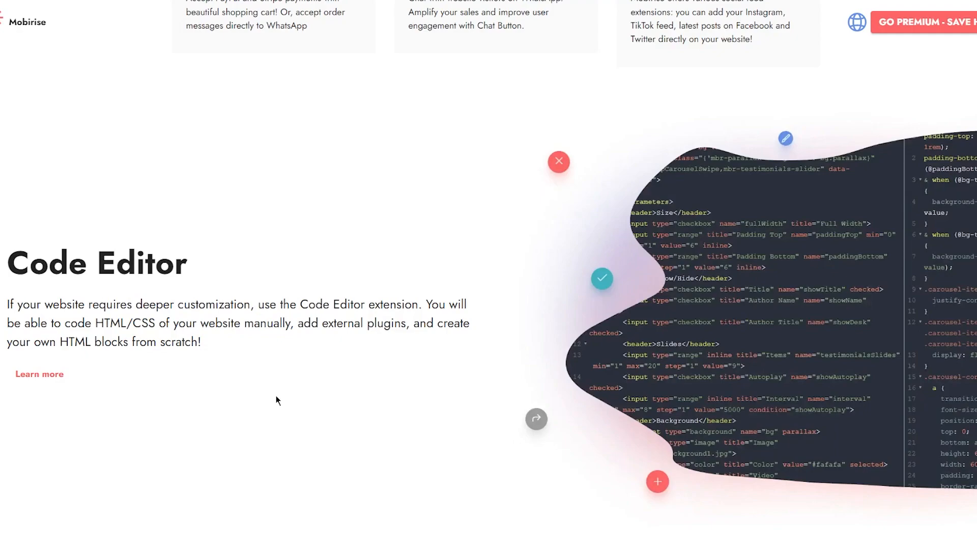
pyautogui.moveTo(129, 366)
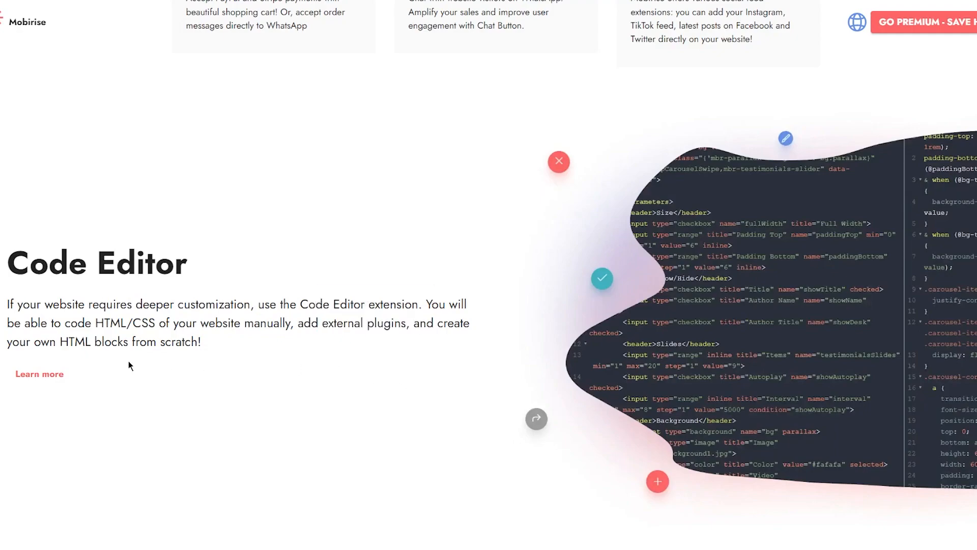
pyautogui.scroll(-3)
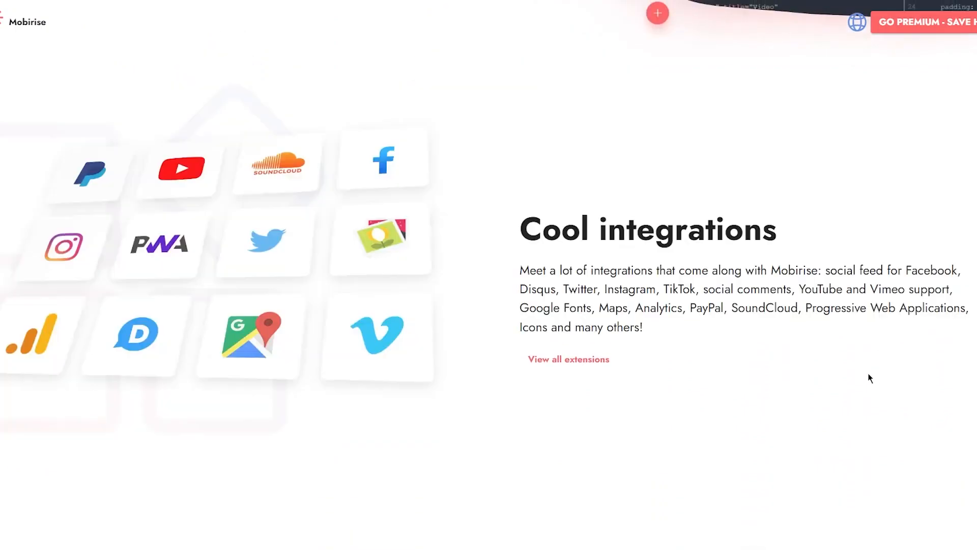
pyautogui.moveTo(856, 375)
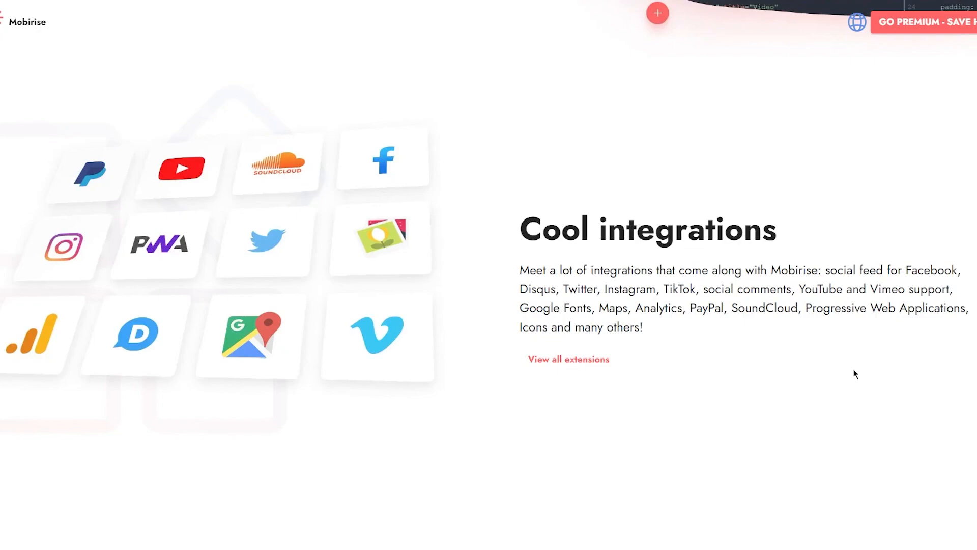
# Scroll down to Ecommerce features with its Your Cart example.
pyautogui.scroll(-3)
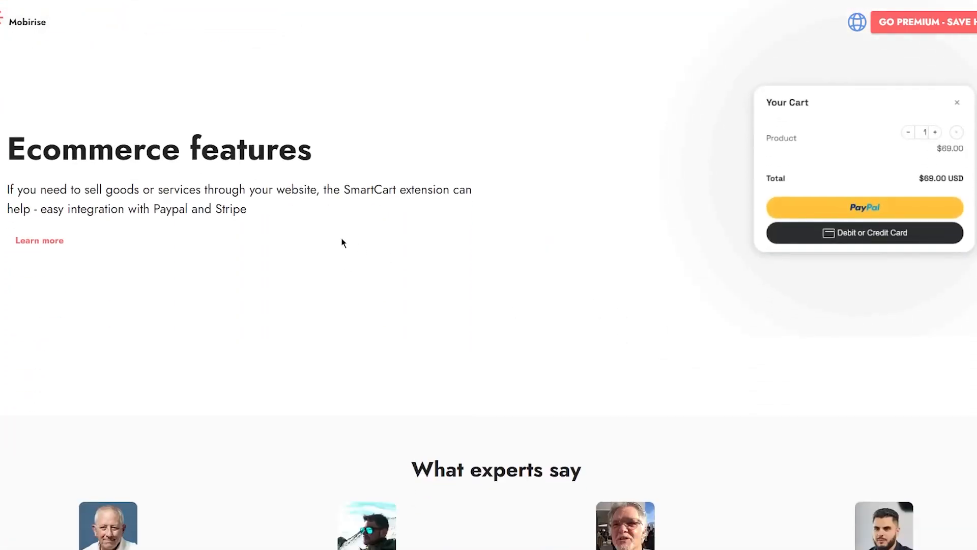
# Highlight and deselect the ecommerce description, then scroll to the free download section.
pyautogui.moveTo(6, 189); pyautogui.dragTo(246, 208)
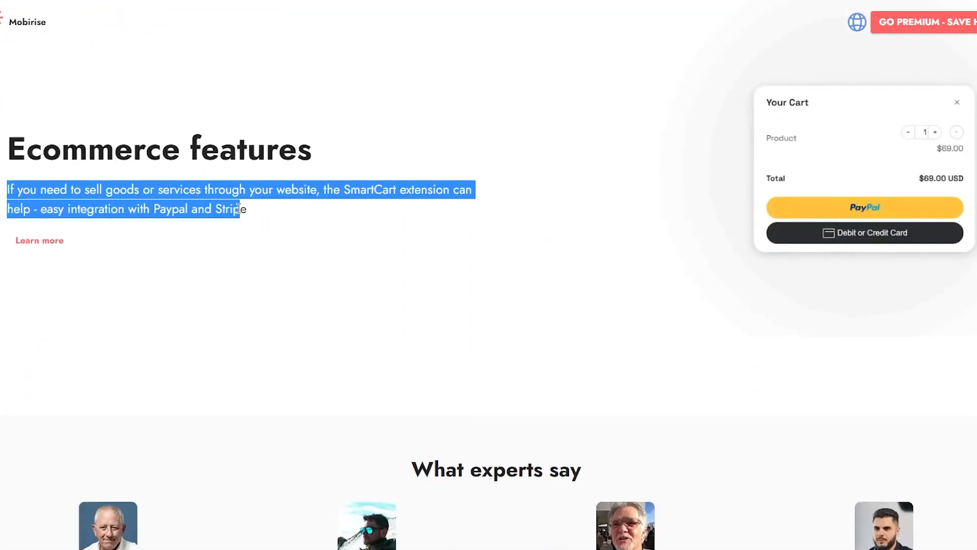
pyautogui.click(284, 262)
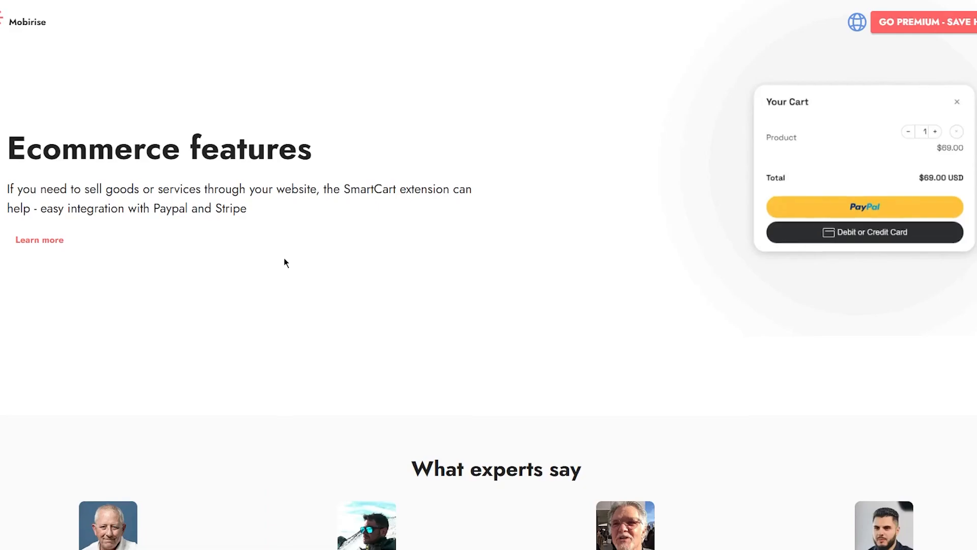
pyautogui.scroll(-3)
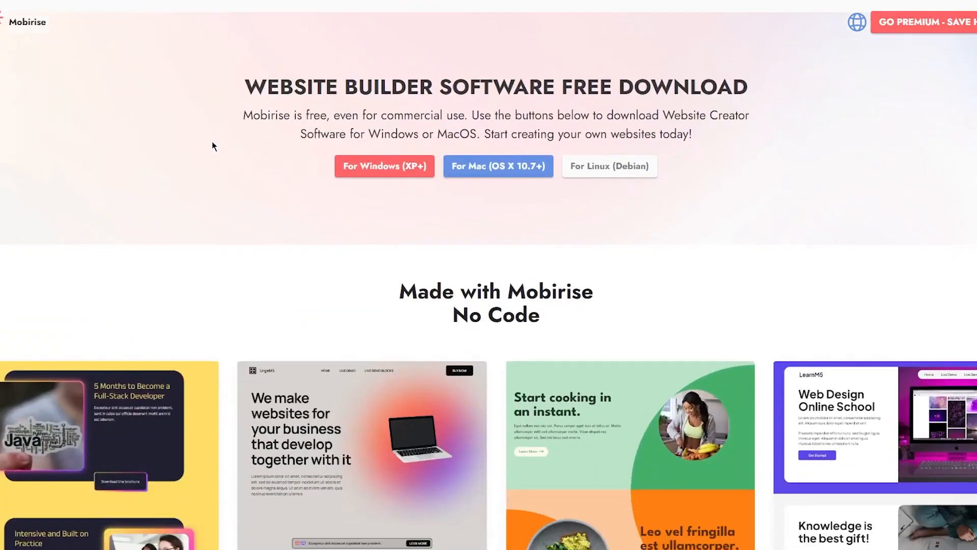
# Scroll back up to the Create awesome websites hero and demo video.
pyautogui.scroll(-3)
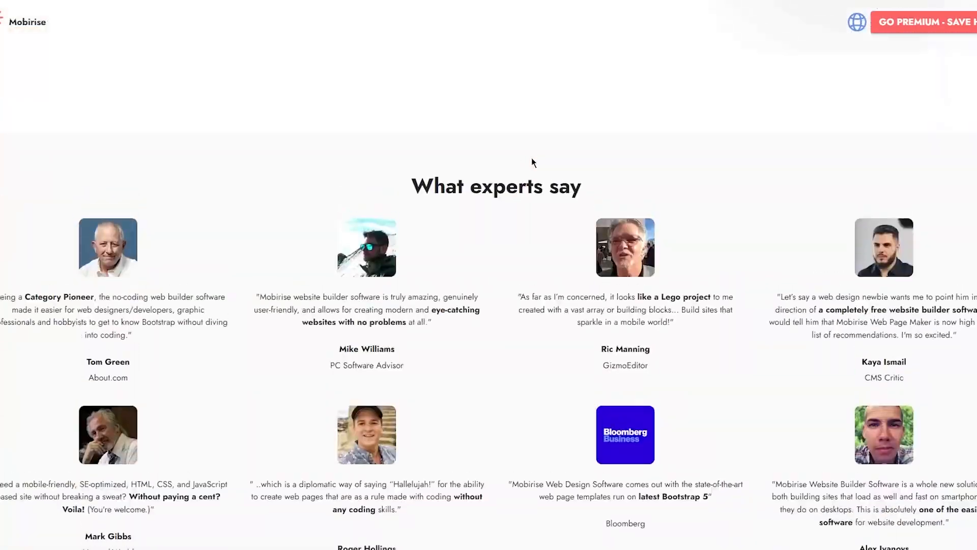
pyautogui.scroll(3)
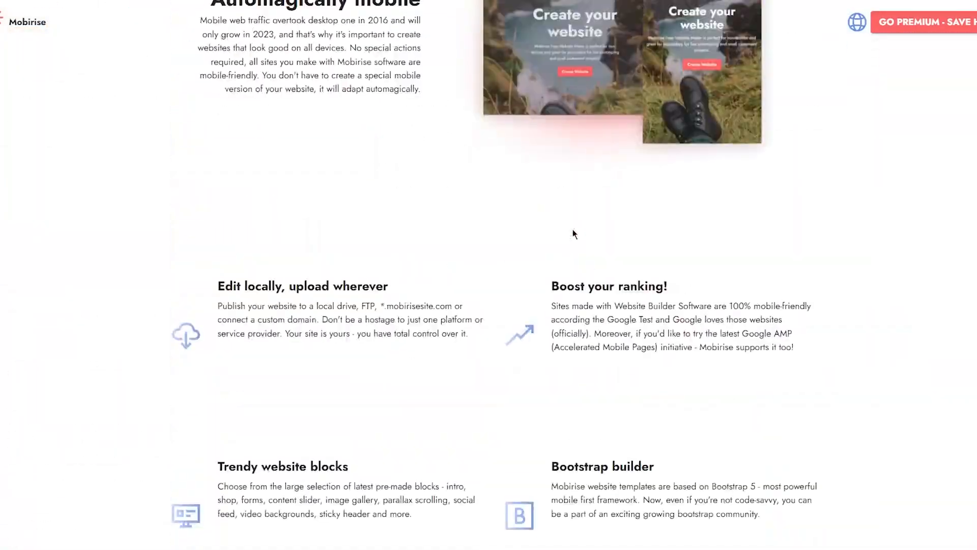
pyautogui.scroll(3)
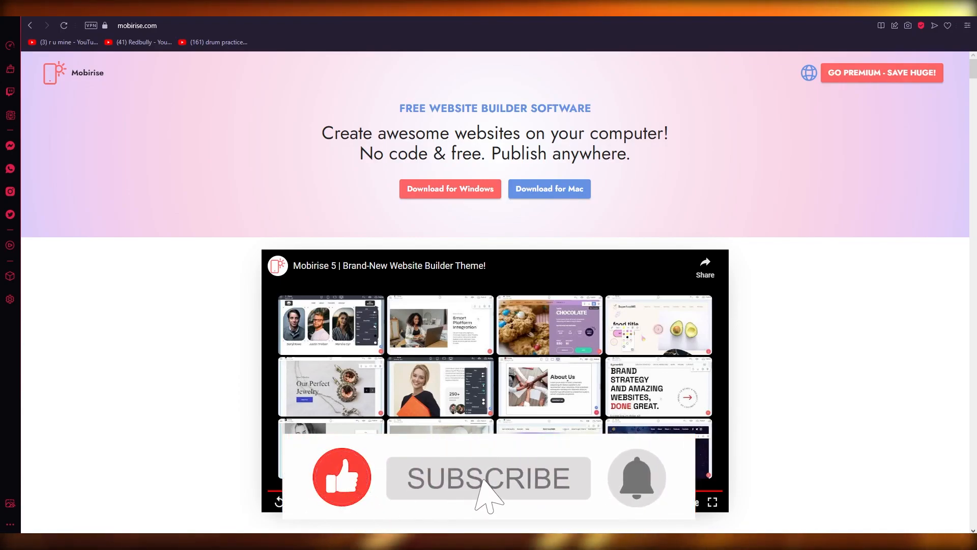
pyautogui.click(489, 478)
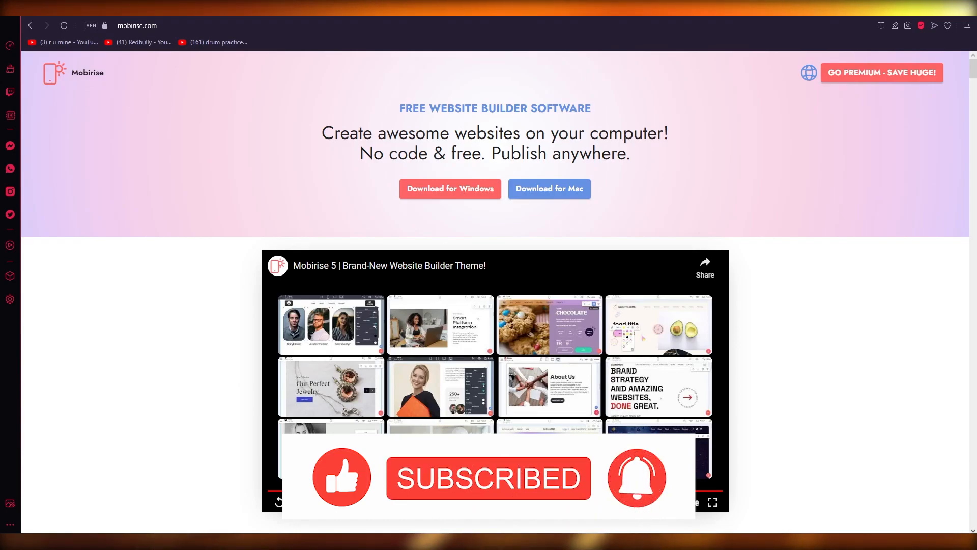